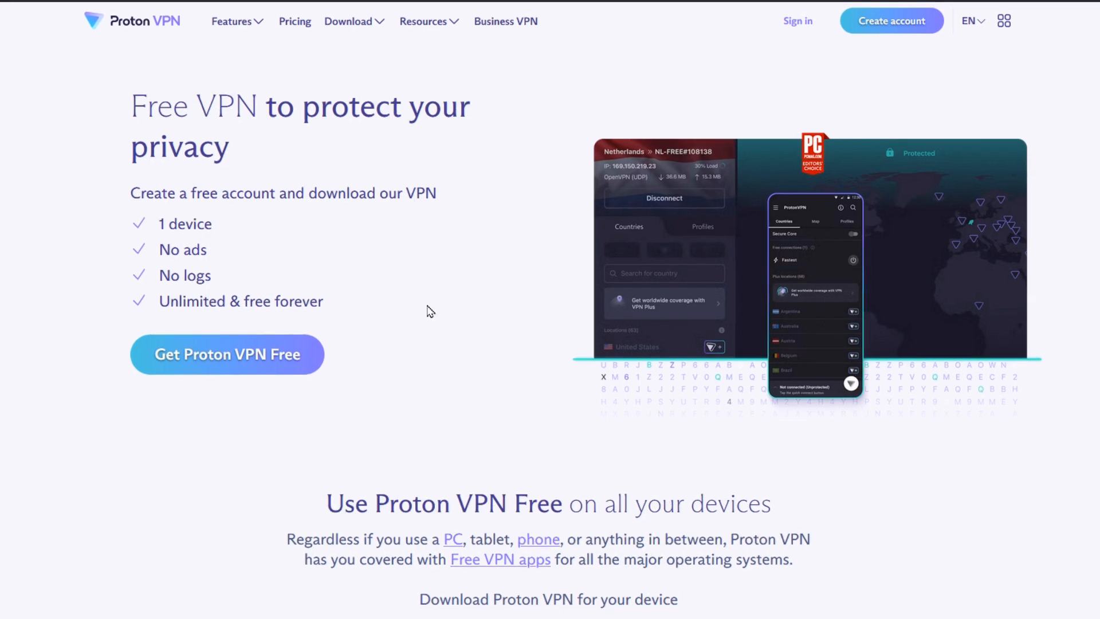
{"action": "mouse_move", "coordinate": [236, 360]}
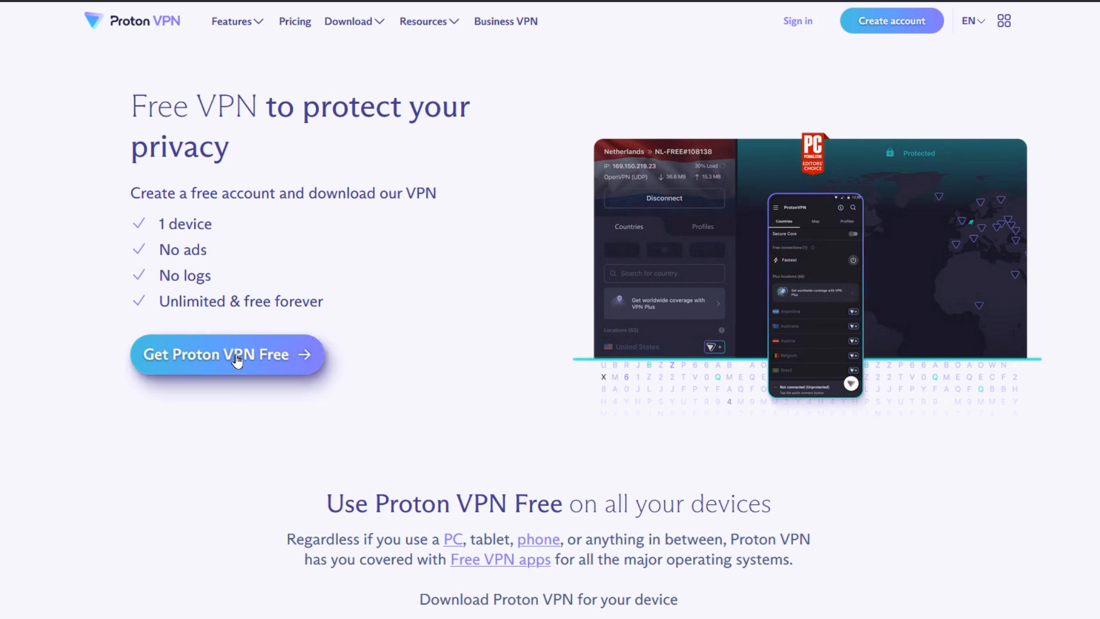
Step: Choose Get Proton VPN Free and keep the free plan instead of VPN Plus
{"action": "left_click", "coordinate": [227, 354]}
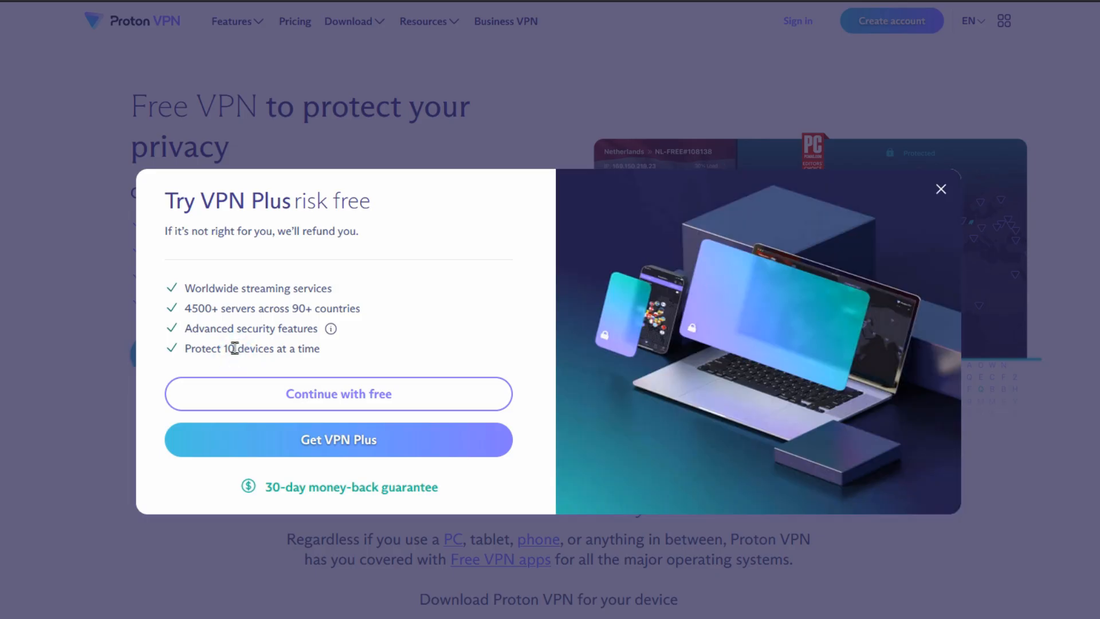
{"action": "mouse_move", "coordinate": [297, 289]}
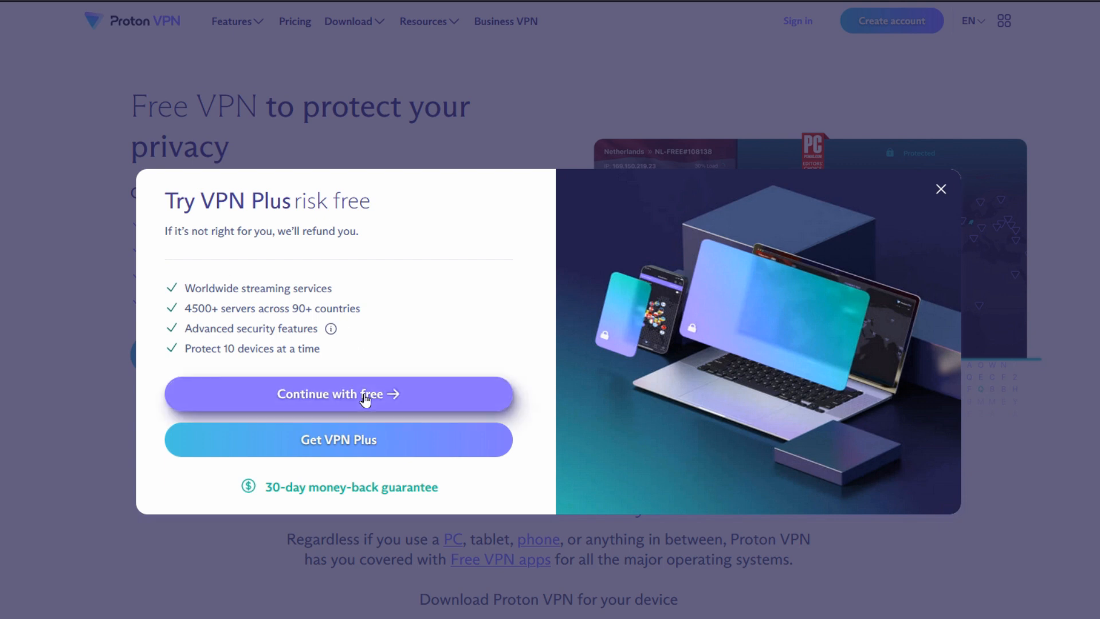
{"action": "left_click", "coordinate": [338, 394]}
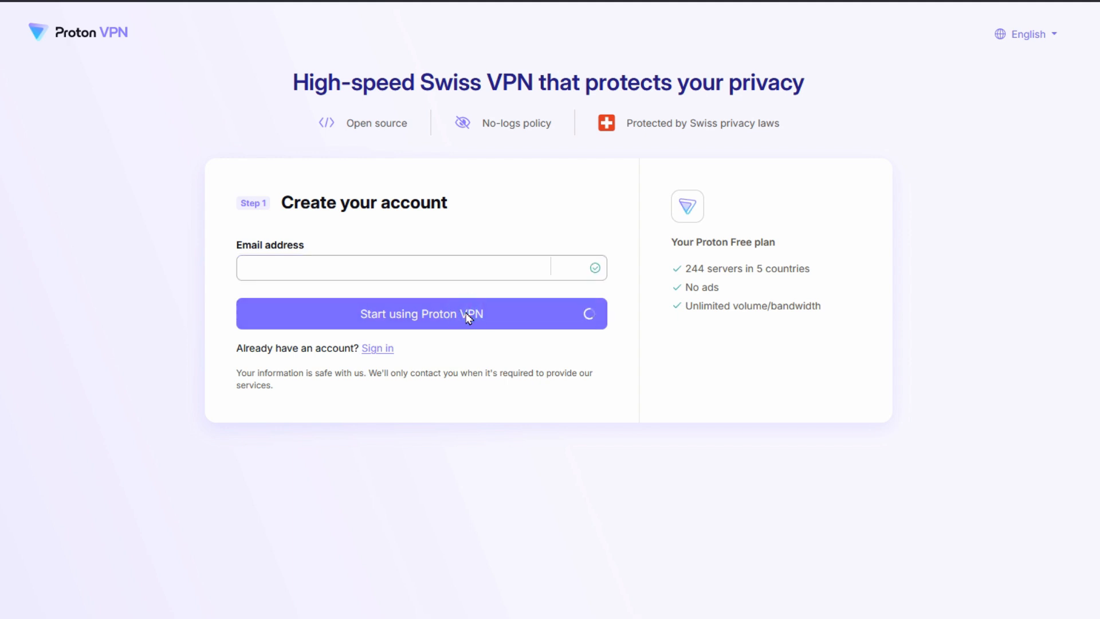
Step: Submit the account email and accept the generated strong password to reach Downloads
{"action": "left_click", "coordinate": [422, 313]}
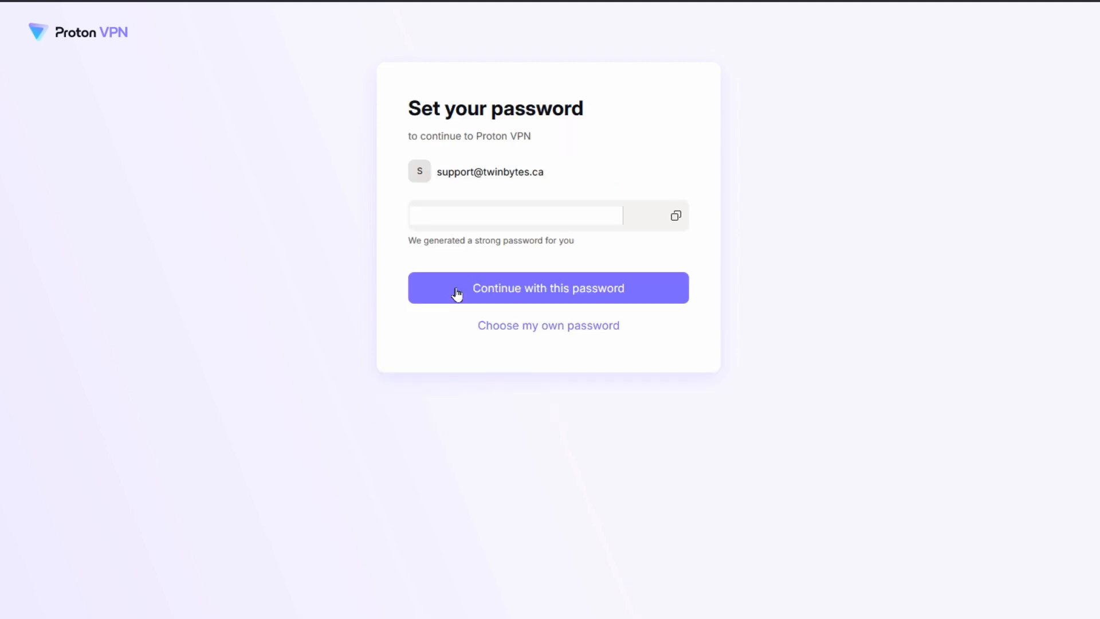
{"action": "mouse_move", "coordinate": [469, 234]}
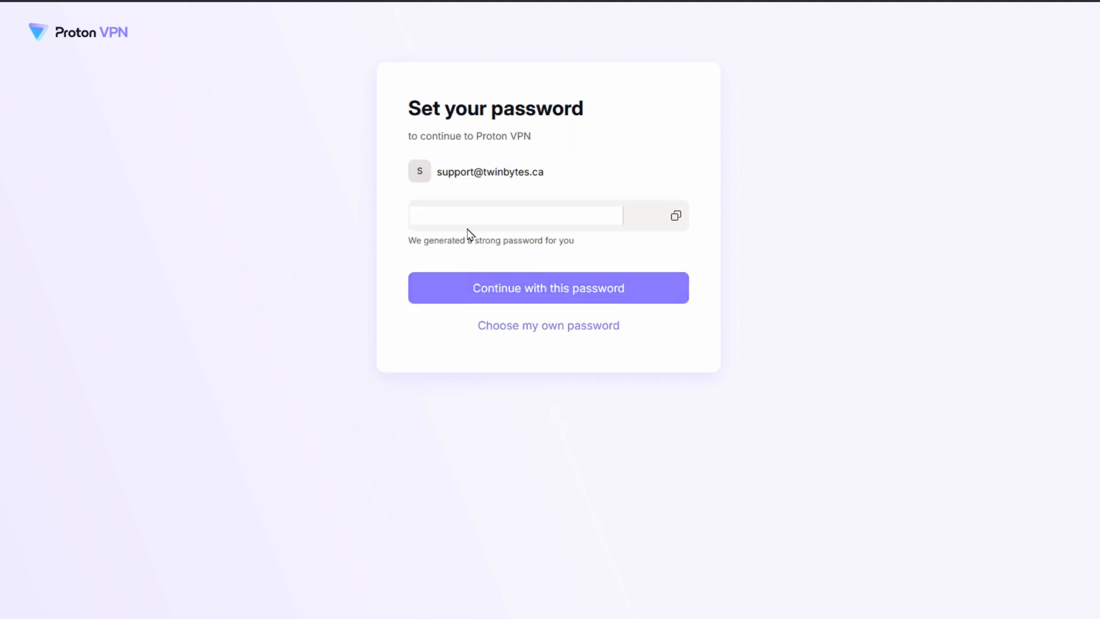
{"action": "mouse_move", "coordinate": [675, 216]}
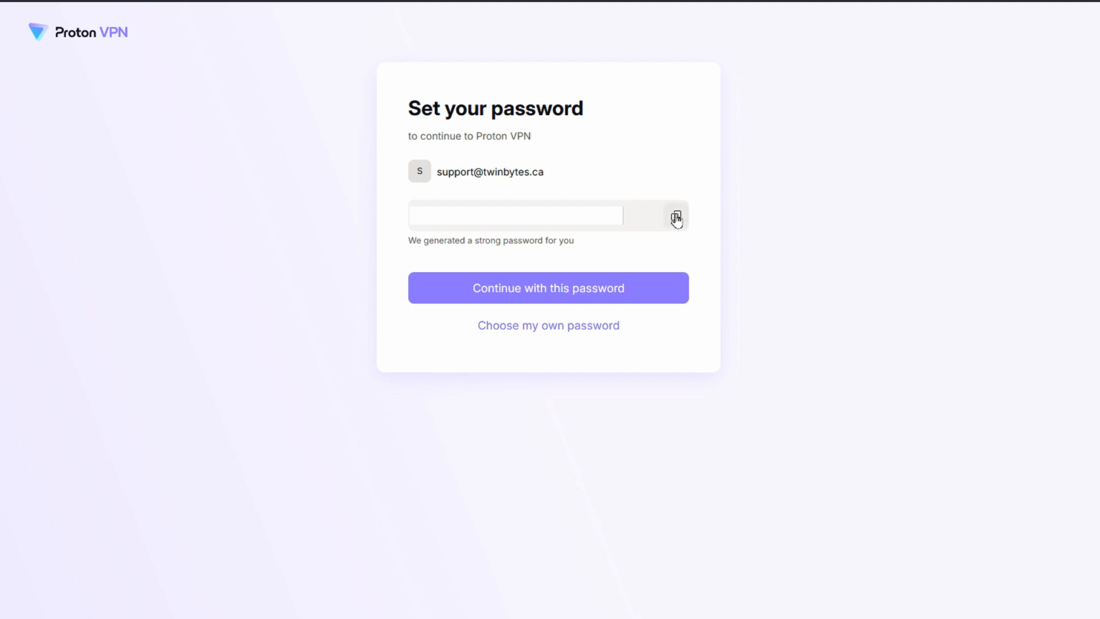
{"action": "mouse_move", "coordinate": [675, 215]}
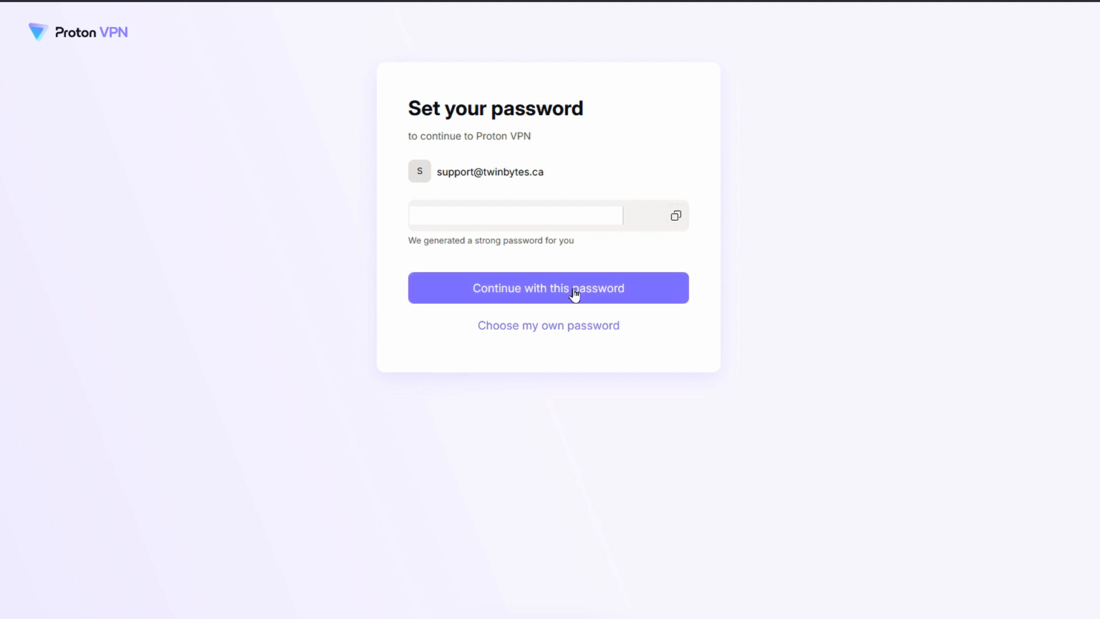
{"action": "left_click", "coordinate": [573, 294]}
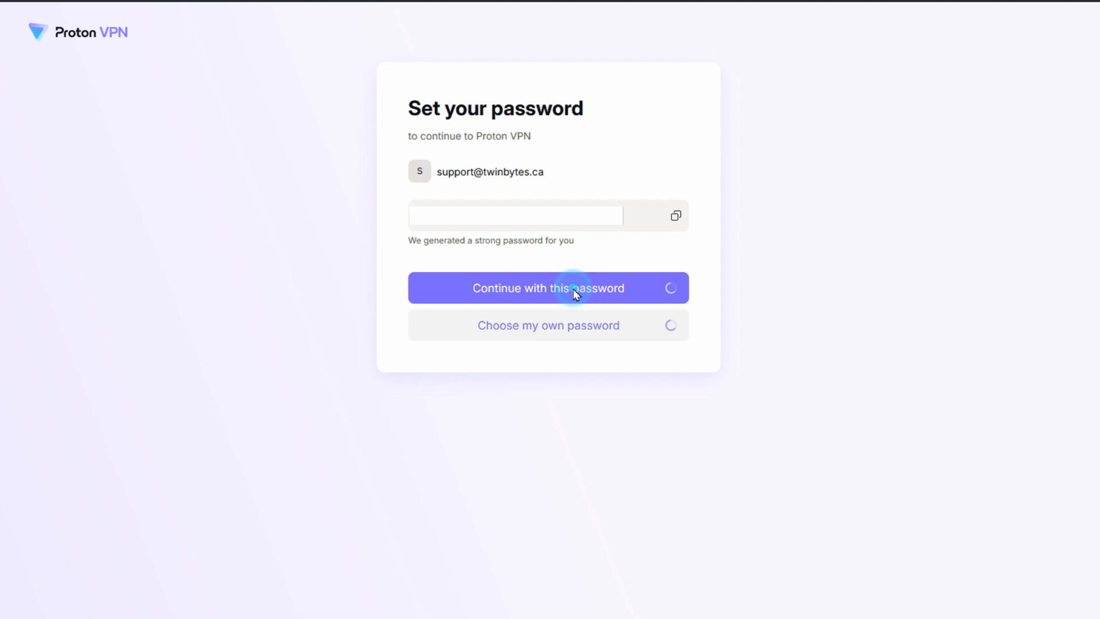
{"action": "left_click", "coordinate": [548, 289]}
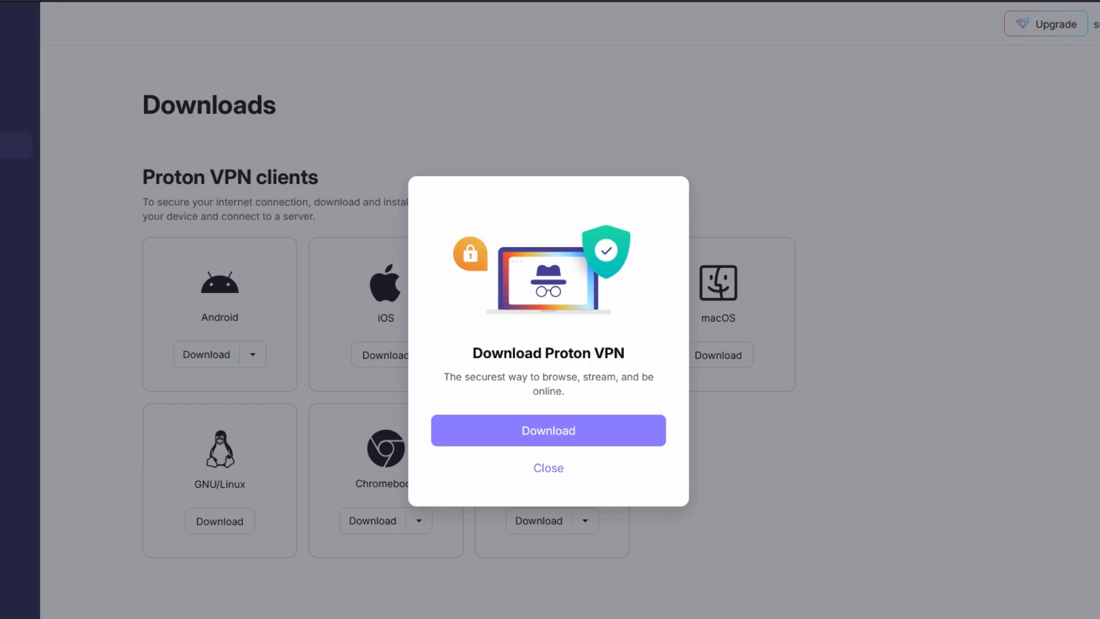
Step: Download the Proton VPN Windows installer, save it, and launch it from the downloads panel
{"action": "left_click", "coordinate": [548, 441]}
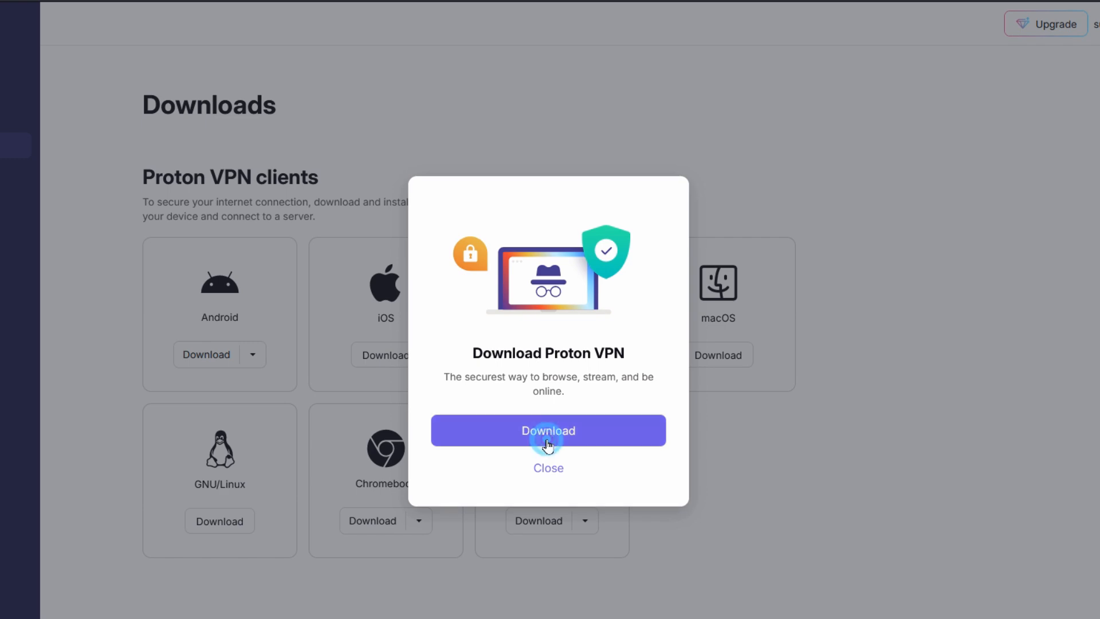
{"action": "left_click", "coordinate": [547, 430]}
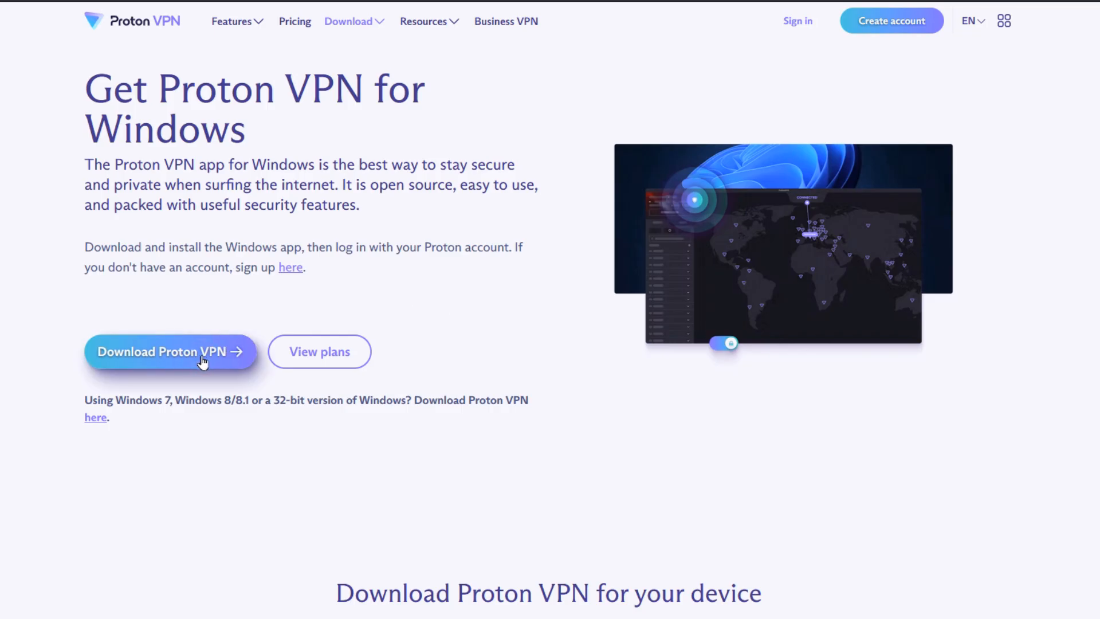
{"action": "left_click", "coordinate": [170, 352]}
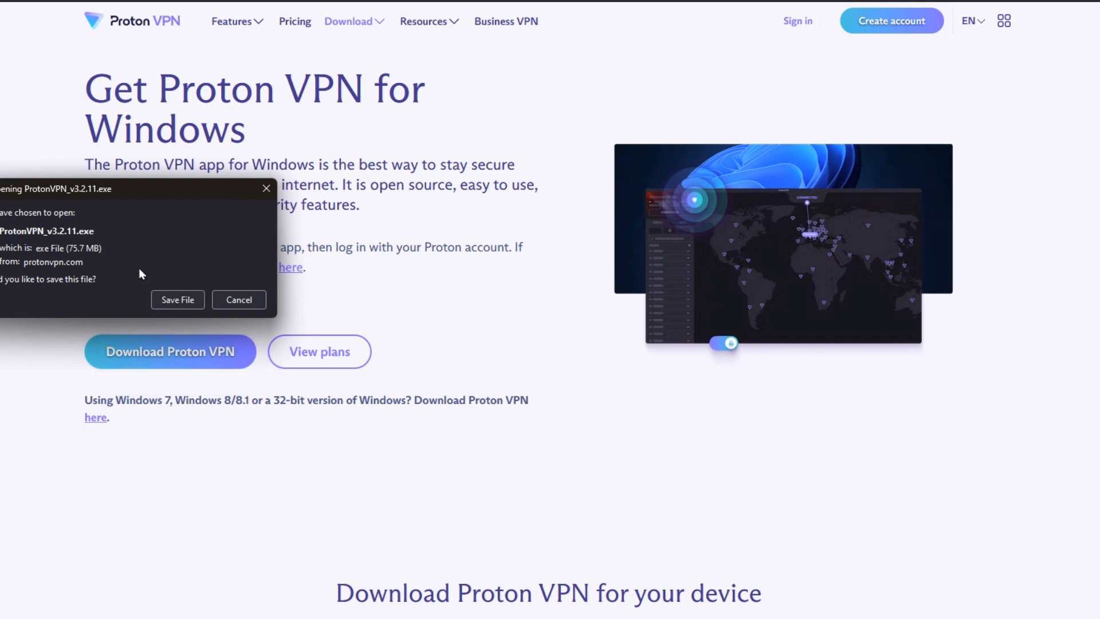
{"action": "left_click", "coordinate": [178, 300]}
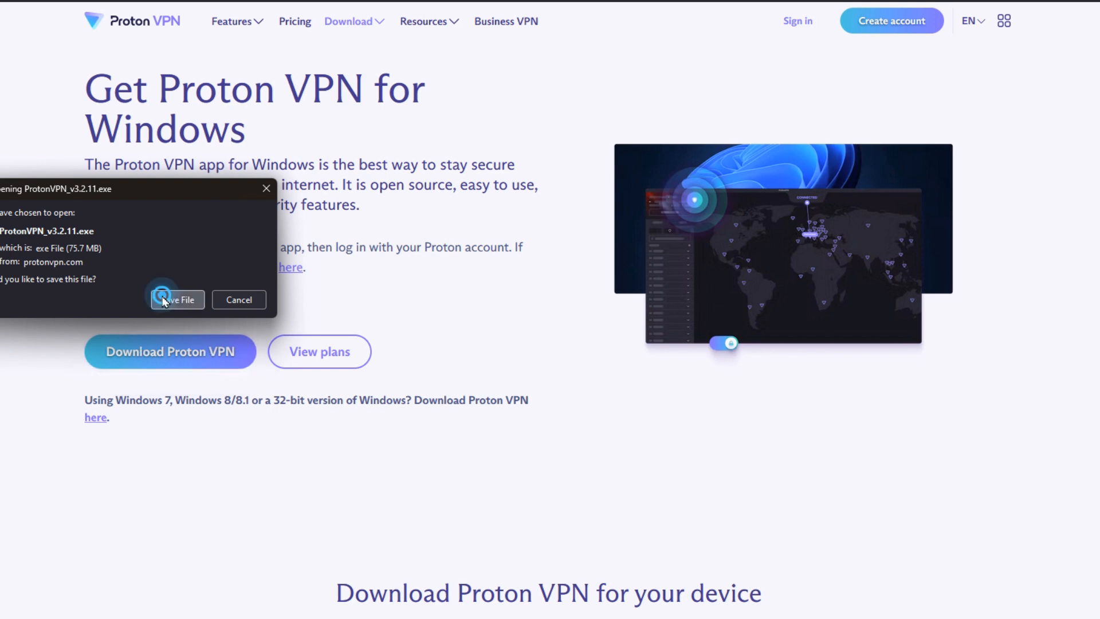
{"action": "left_click", "coordinate": [176, 300]}
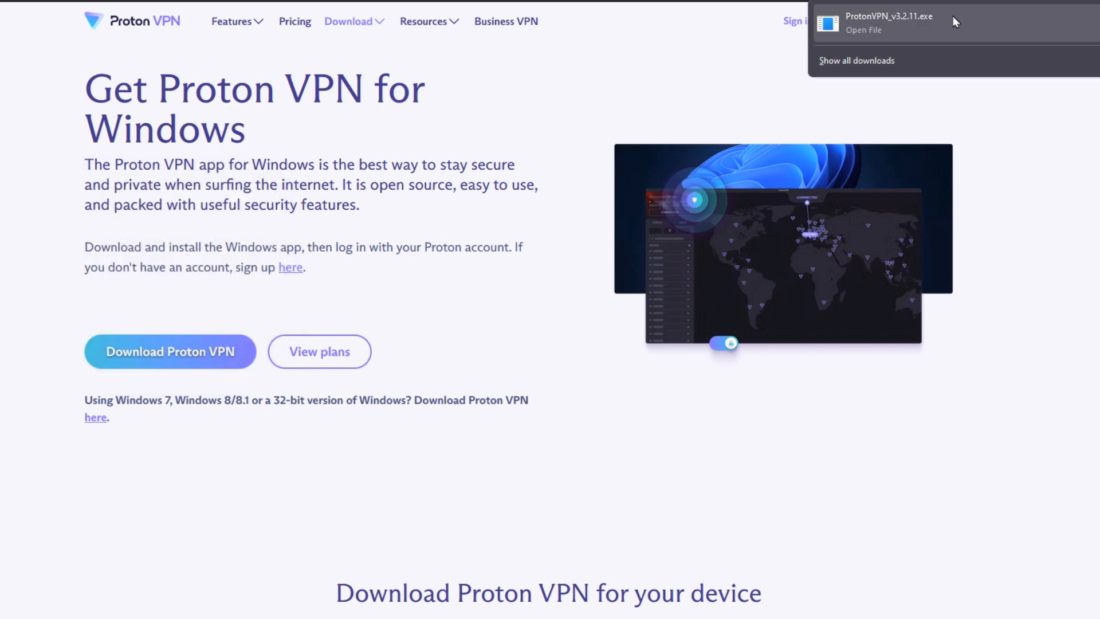
{"action": "left_click", "coordinate": [892, 22]}
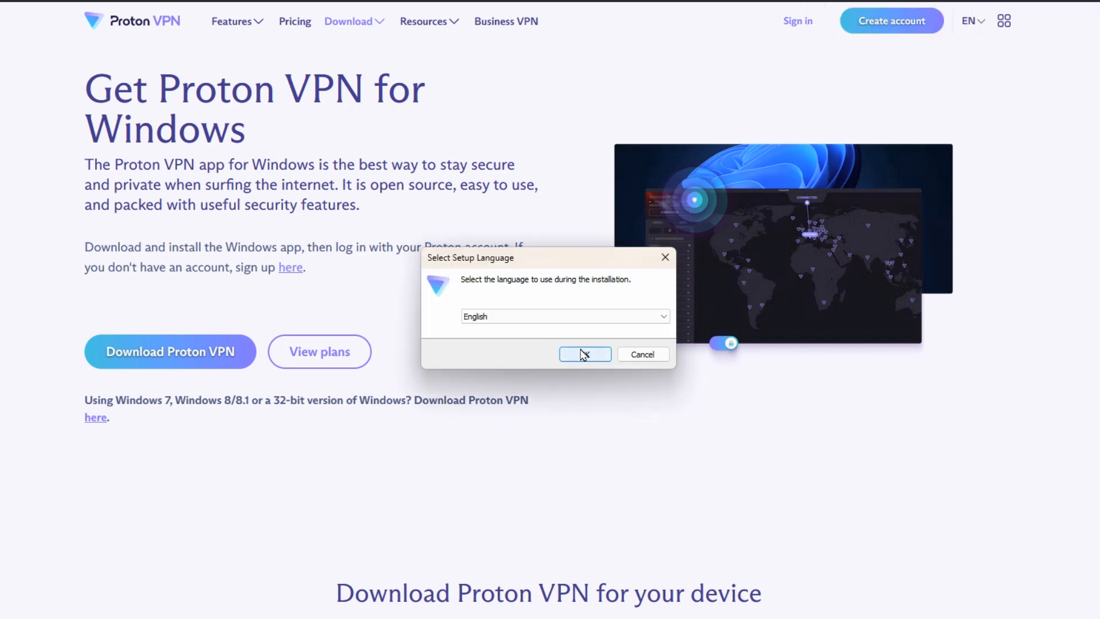
Step: Install Proton VPN in English with the default shortcuts, skipping Proton Drive
{"action": "left_click", "coordinate": [564, 317]}
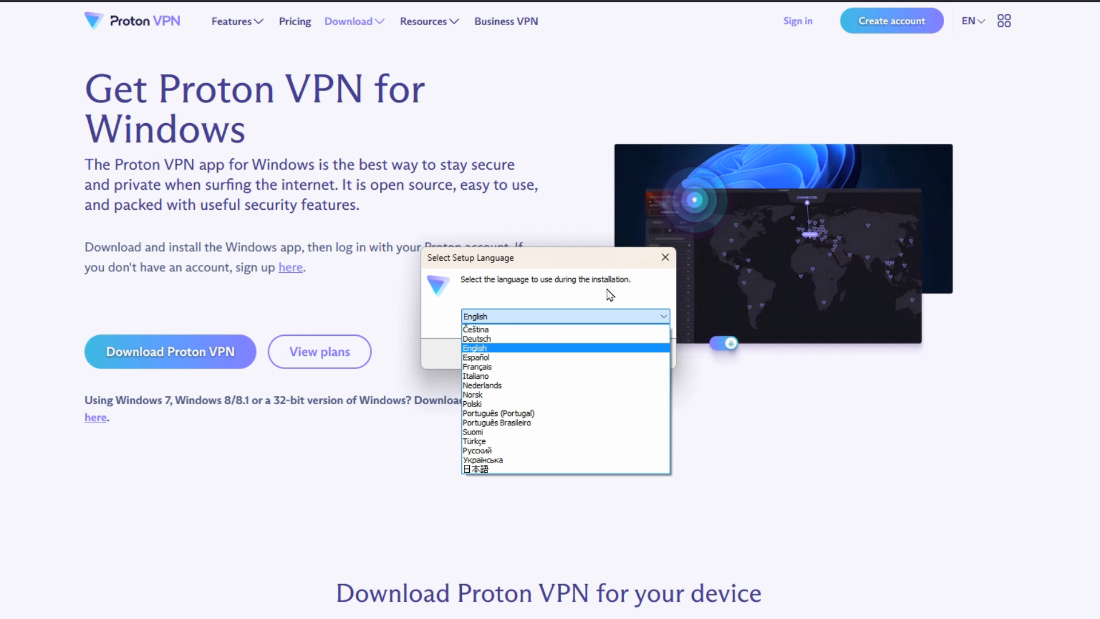
{"action": "left_click", "coordinate": [664, 257]}
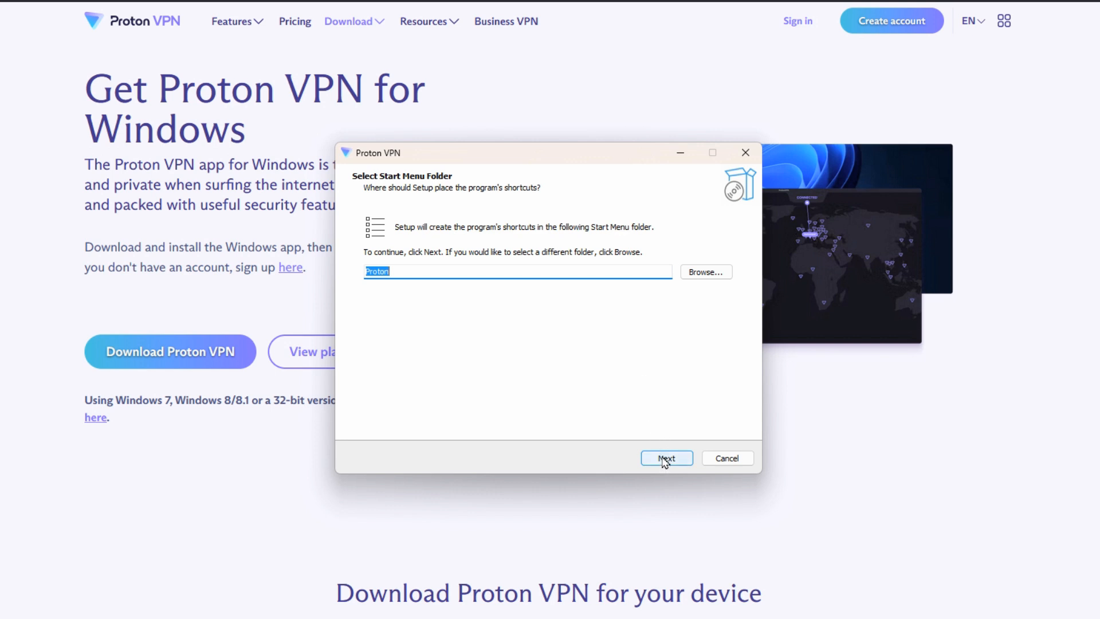
{"action": "left_click", "coordinate": [667, 458]}
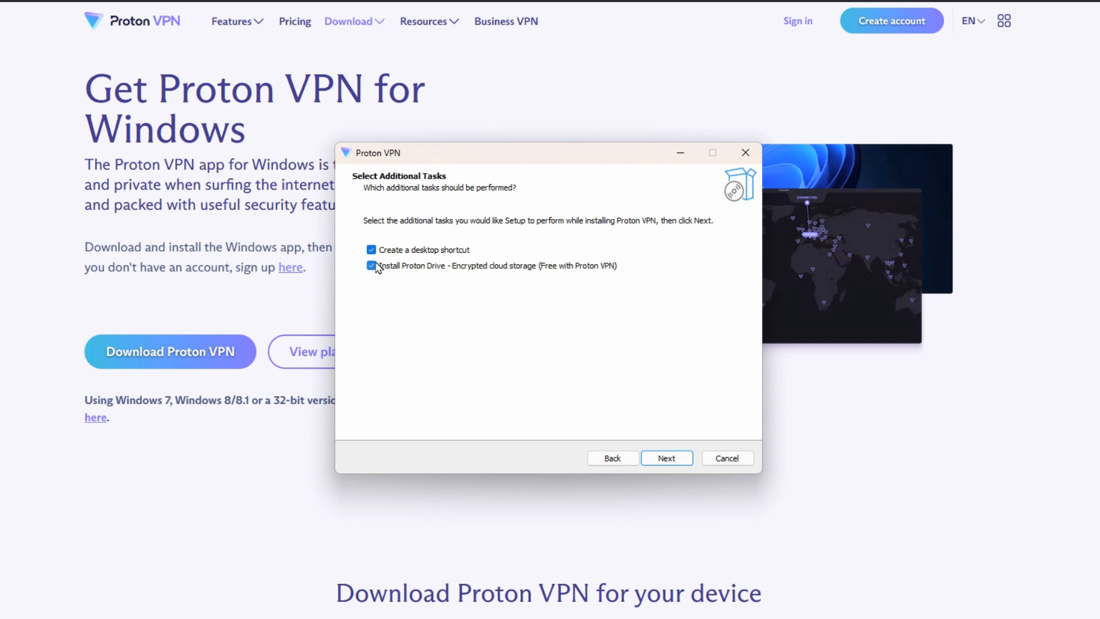
{"action": "left_click", "coordinate": [371, 266]}
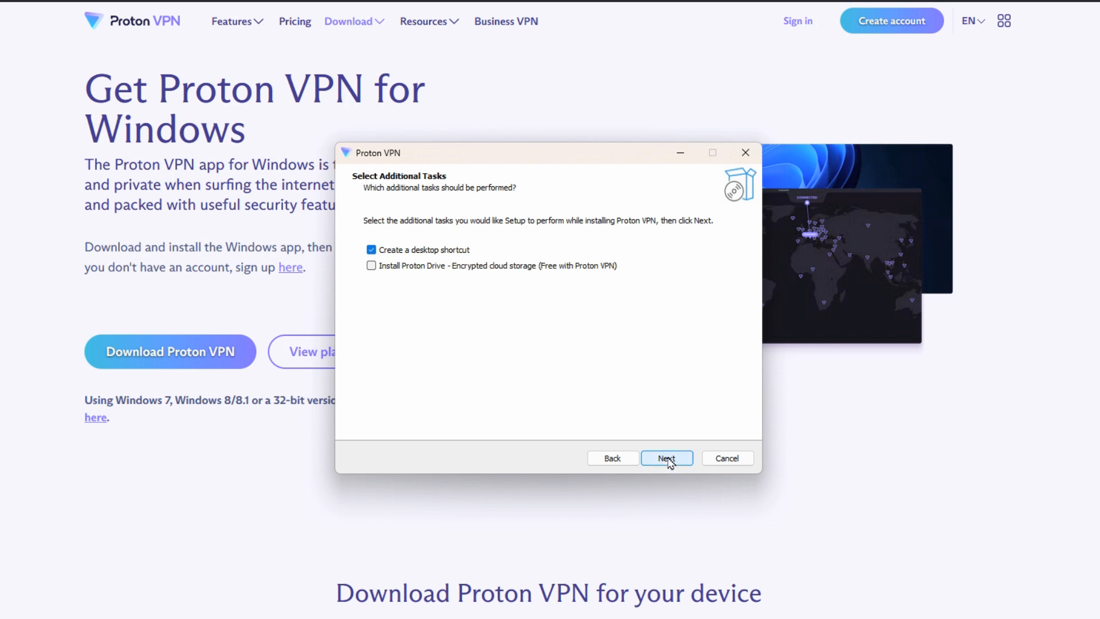
{"action": "left_click", "coordinate": [666, 458]}
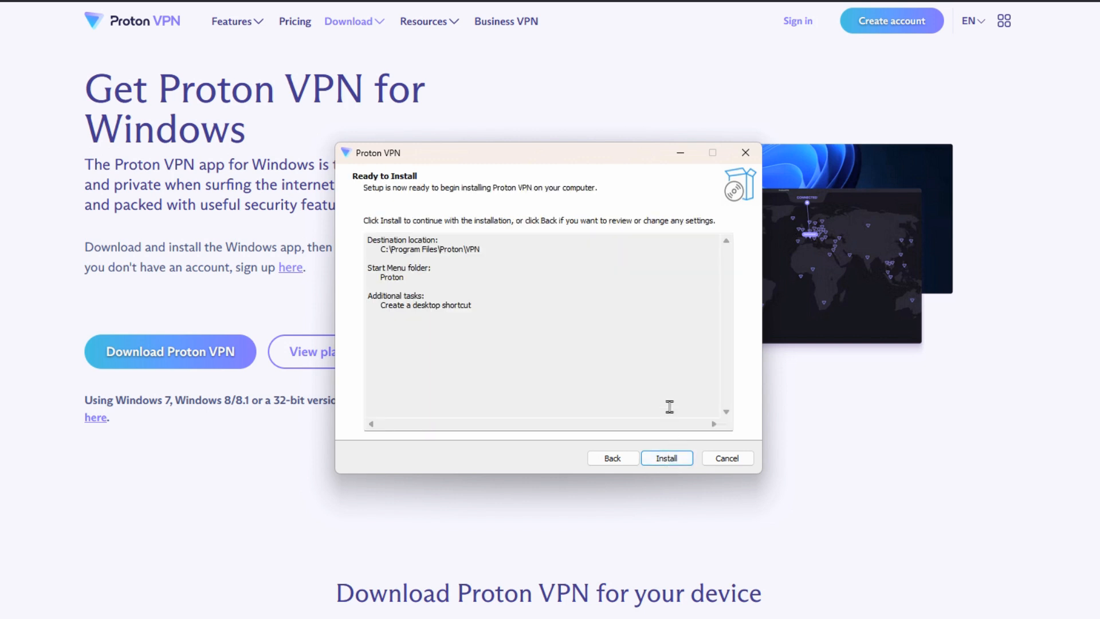
{"action": "left_click", "coordinate": [667, 459]}
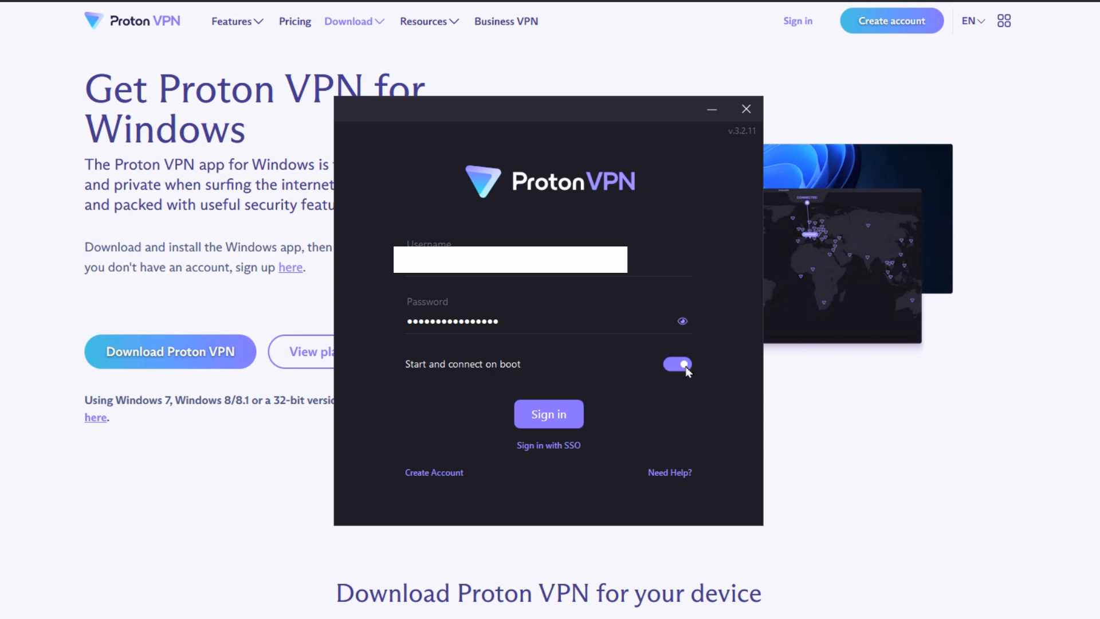
Step: Turn off Start and connect on boot, then sign in to the new account
{"action": "left_click", "coordinate": [677, 364]}
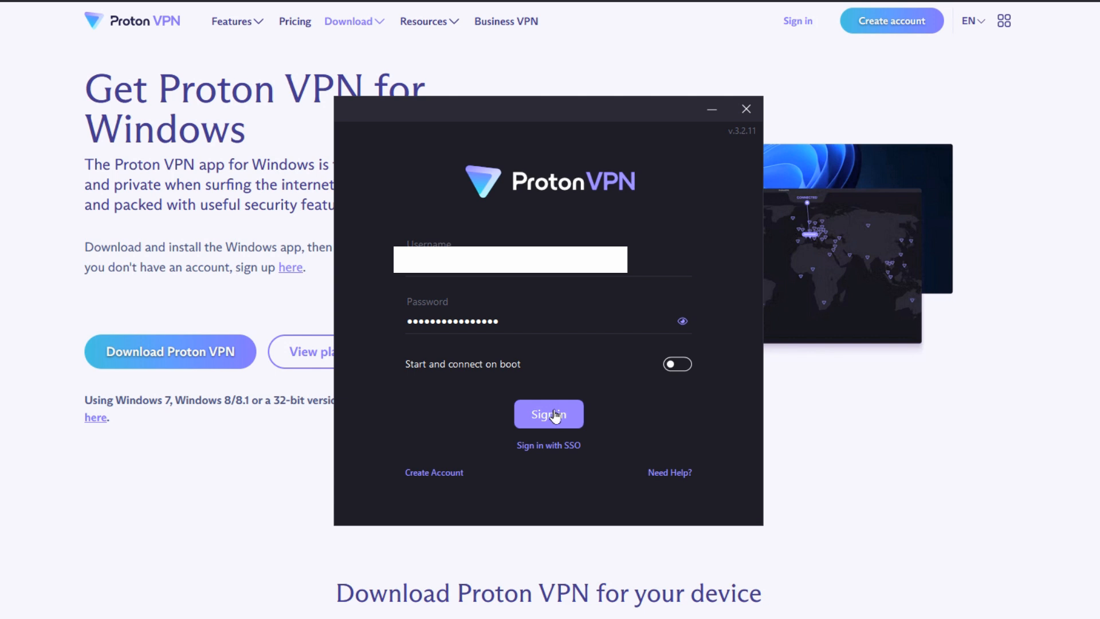
{"action": "left_click", "coordinate": [547, 414]}
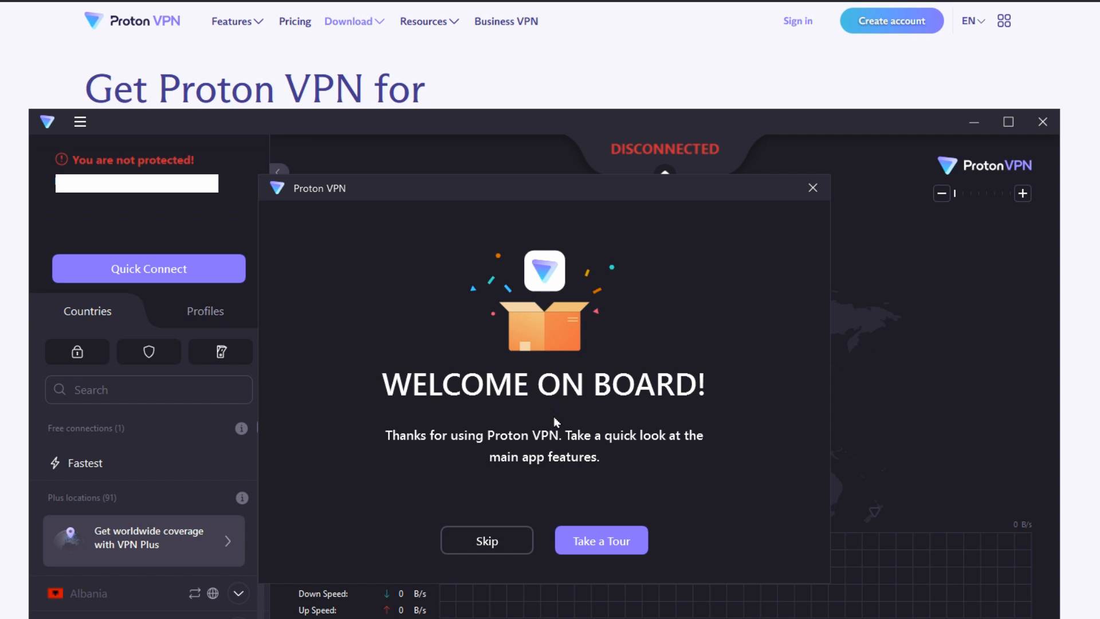
{"action": "mouse_move", "coordinate": [596, 520]}
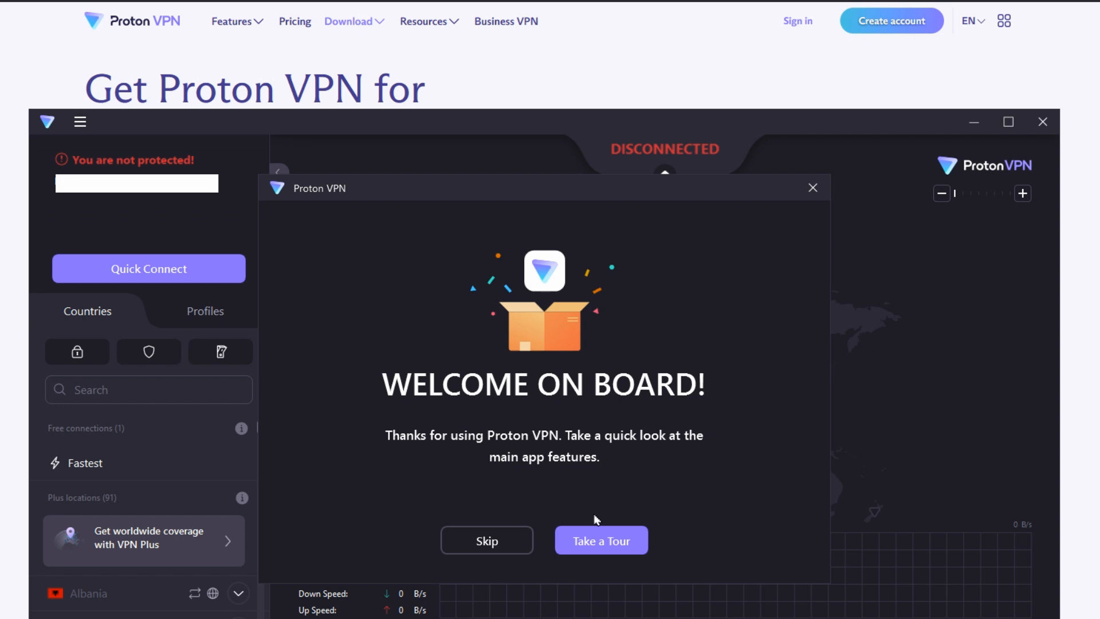
Step: Step through the Quick Connect, Profiles, Countries and Quick Settings tips and end the tour
{"action": "left_click", "coordinate": [601, 541]}
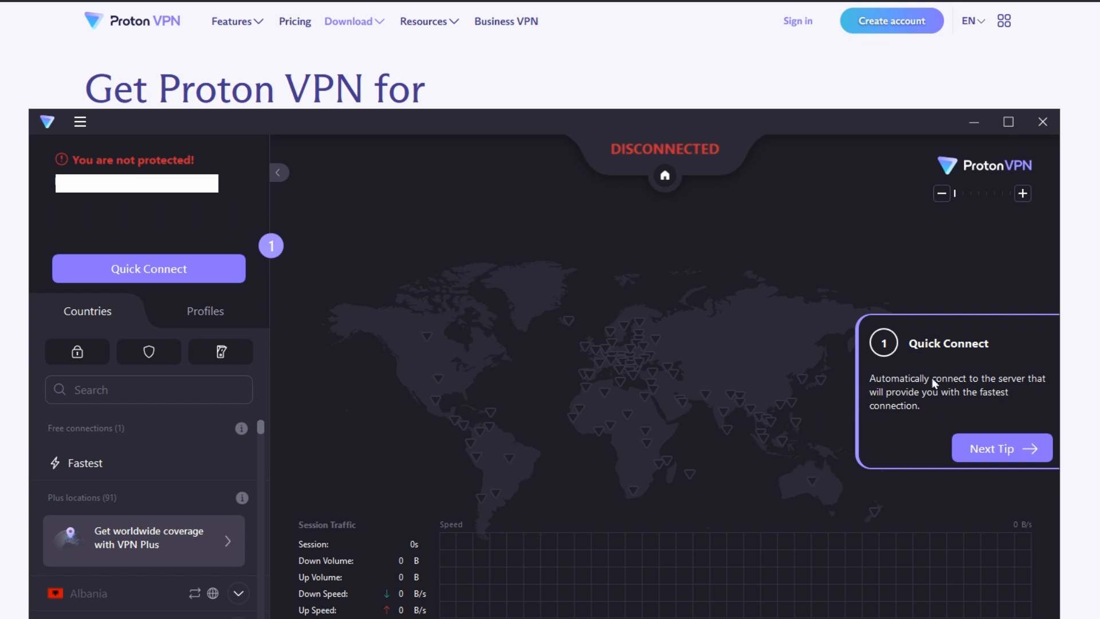
{"action": "mouse_move", "coordinate": [936, 394]}
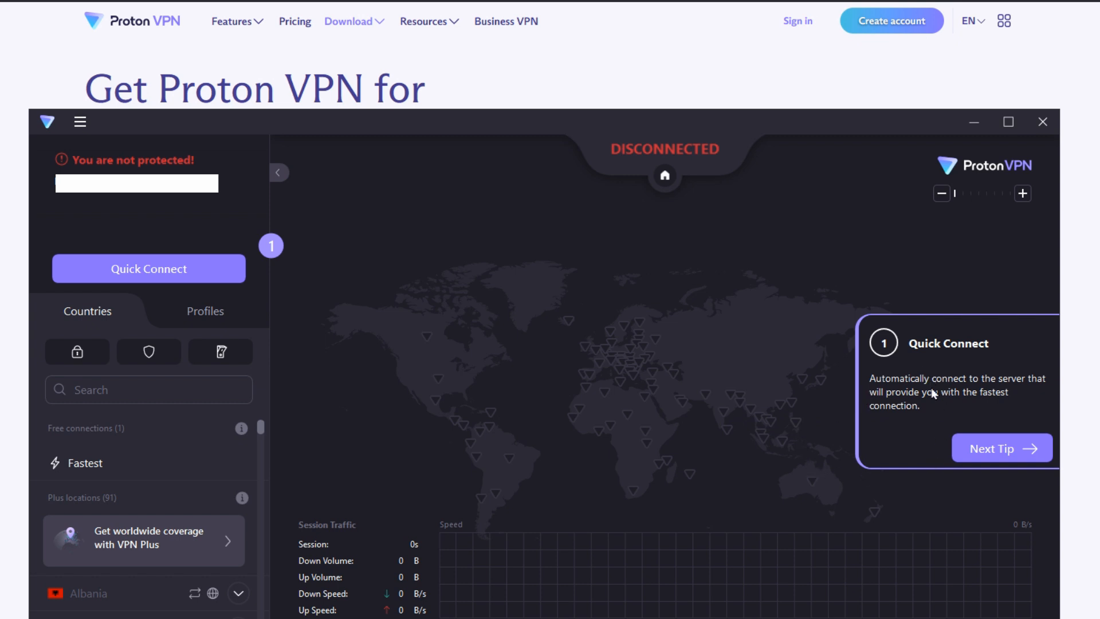
{"action": "left_click", "coordinate": [1001, 448]}
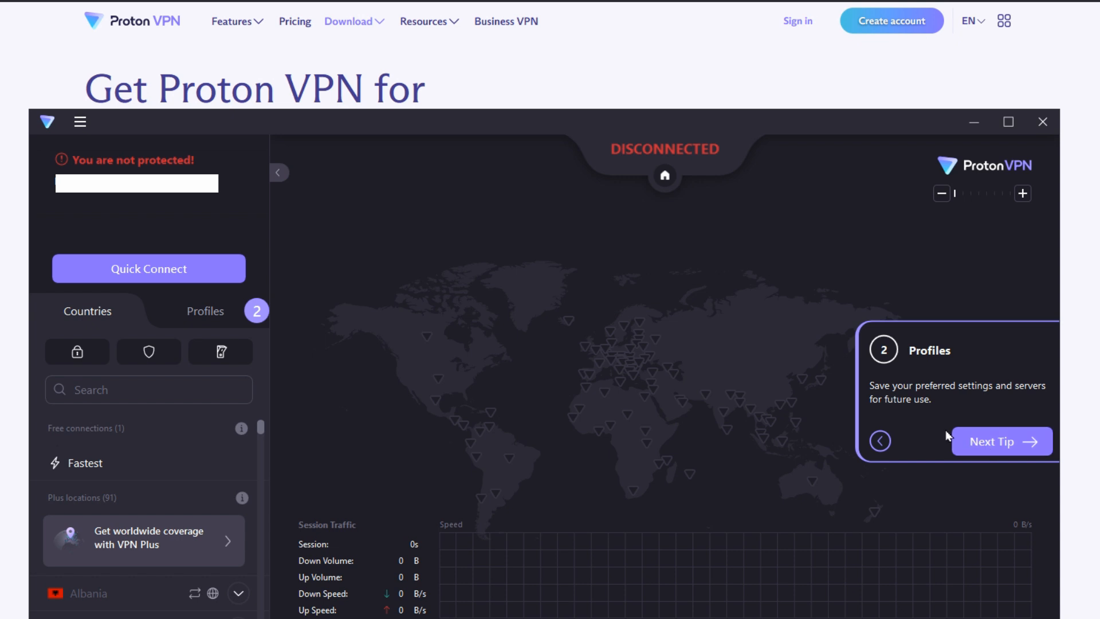
{"action": "left_click", "coordinate": [1002, 441]}
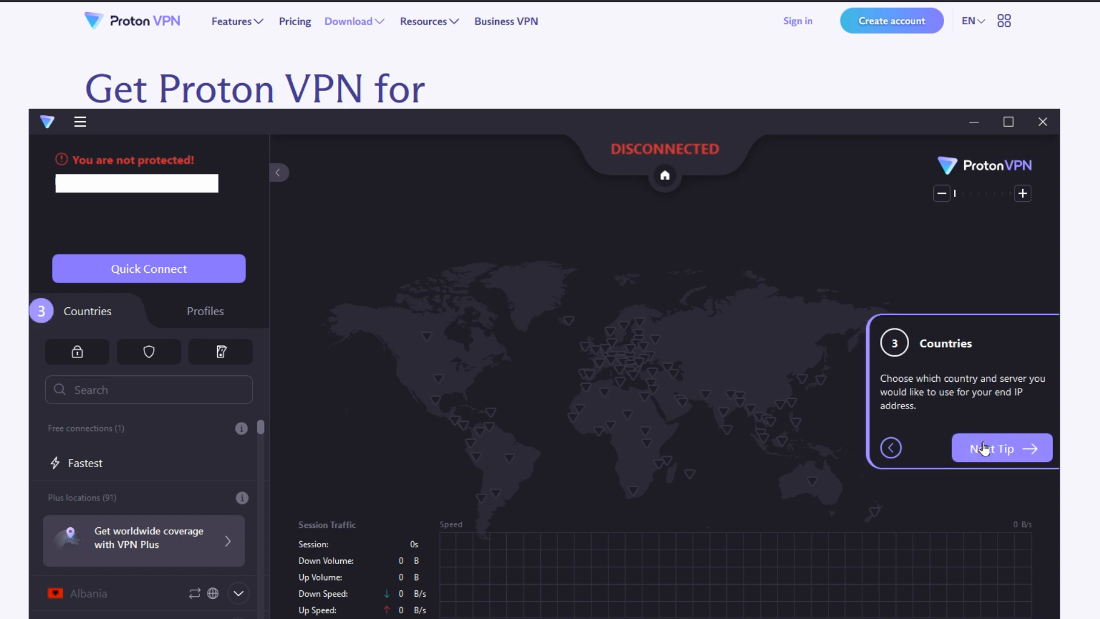
{"action": "left_click", "coordinate": [1001, 448]}
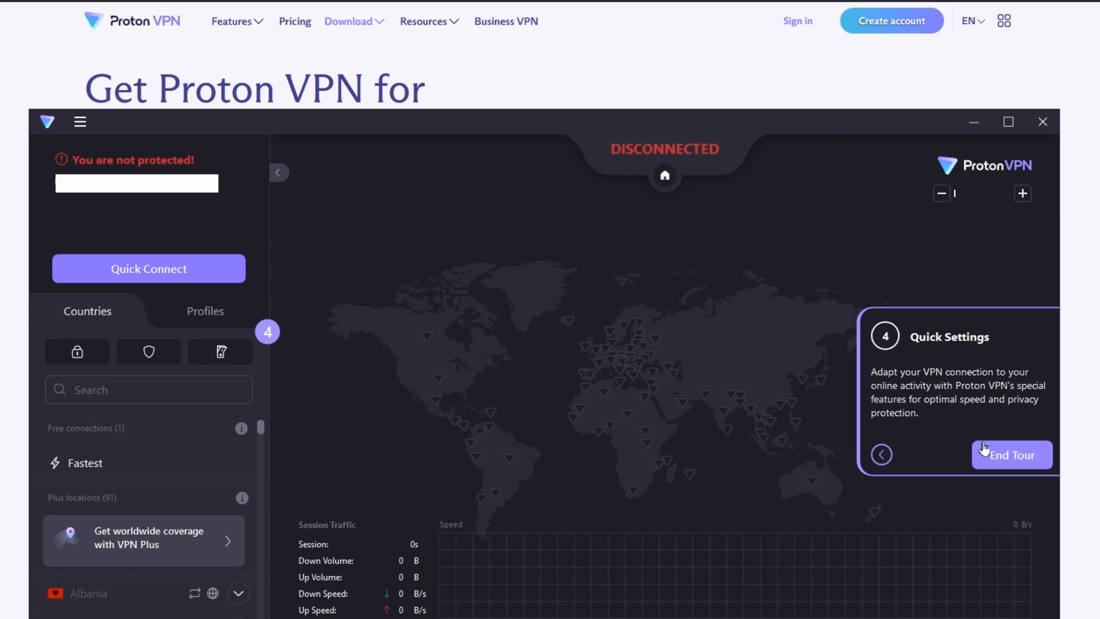
{"action": "left_click", "coordinate": [1011, 453]}
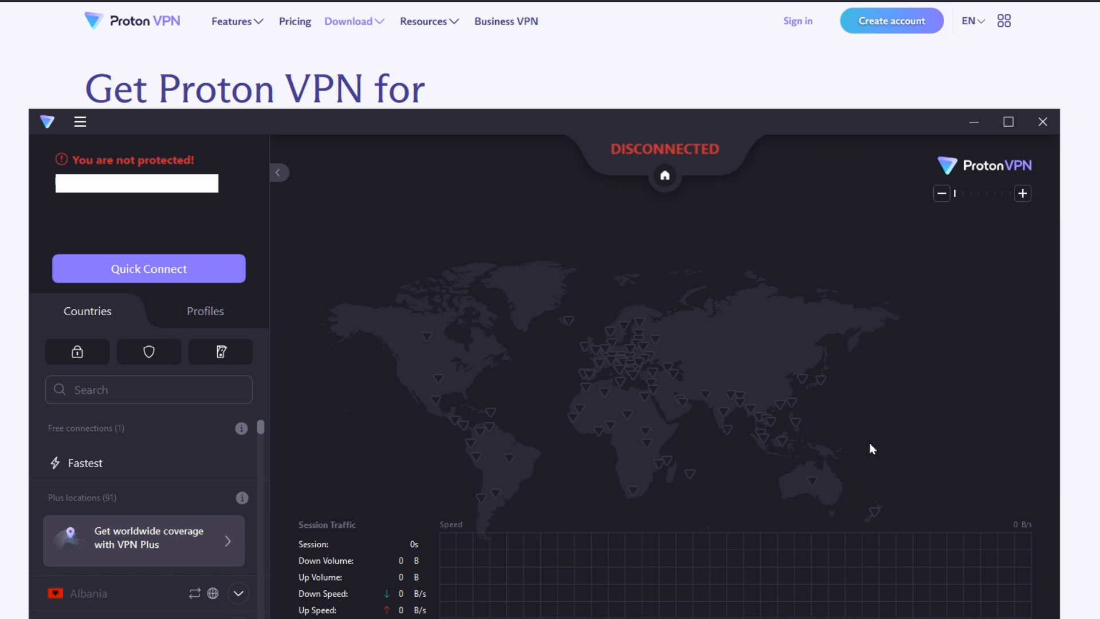
{"action": "mouse_move", "coordinate": [609, 388]}
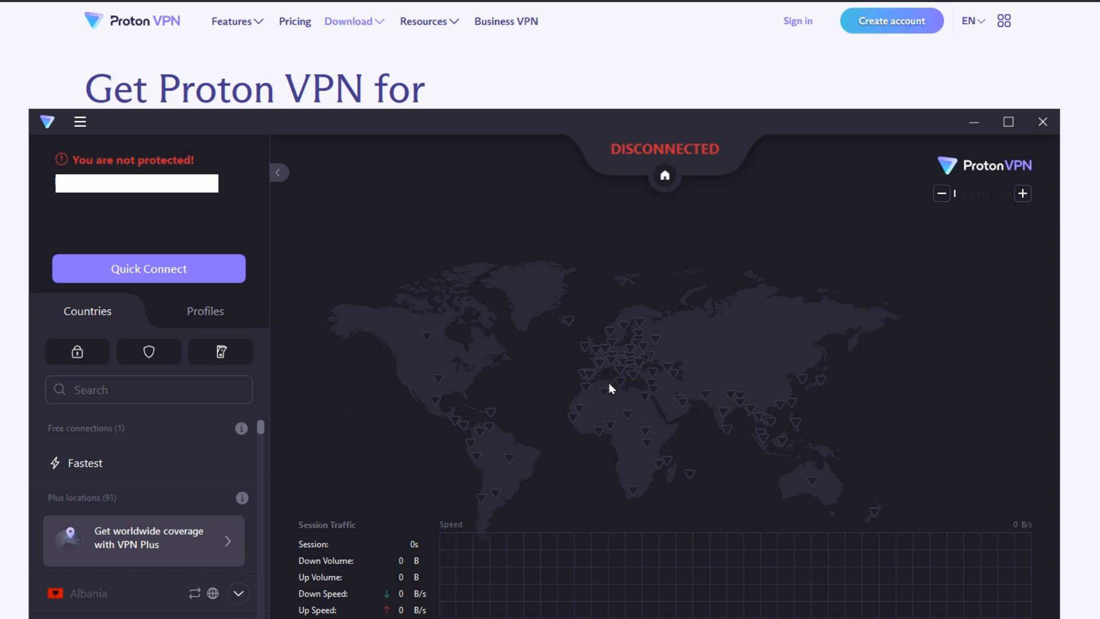
{"action": "mouse_move", "coordinate": [619, 343]}
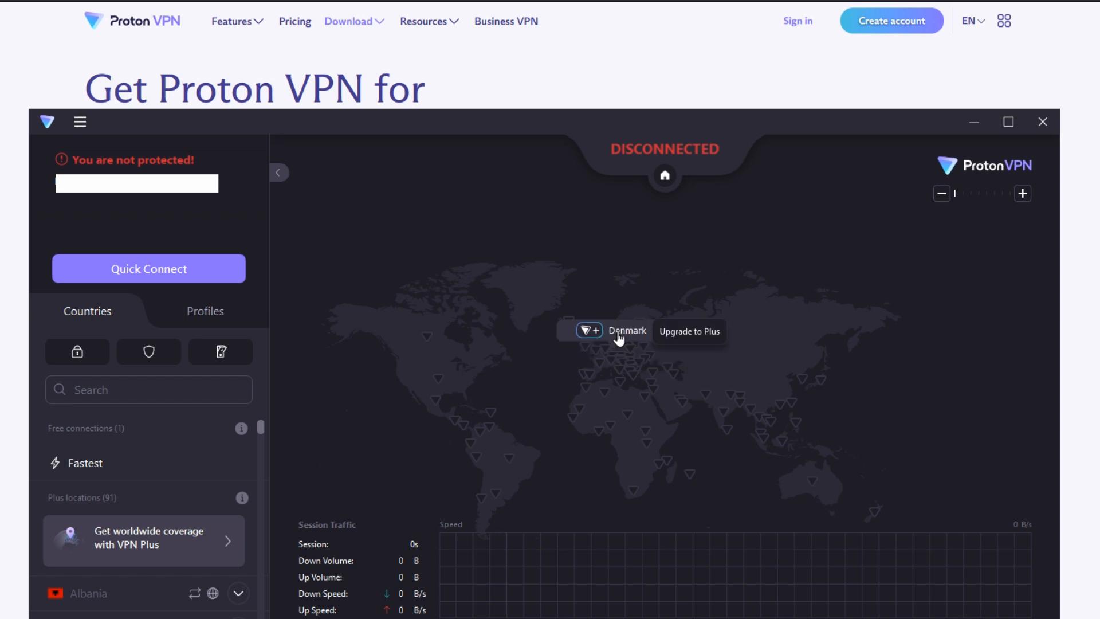
{"action": "mouse_move", "coordinate": [447, 298]}
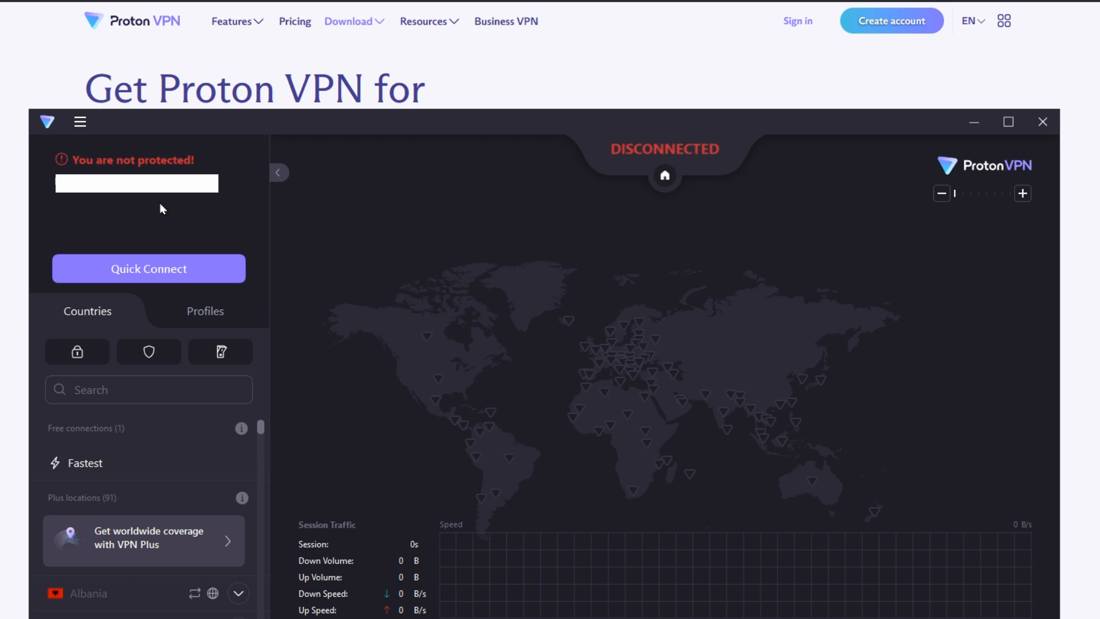
{"action": "mouse_move", "coordinate": [139, 221]}
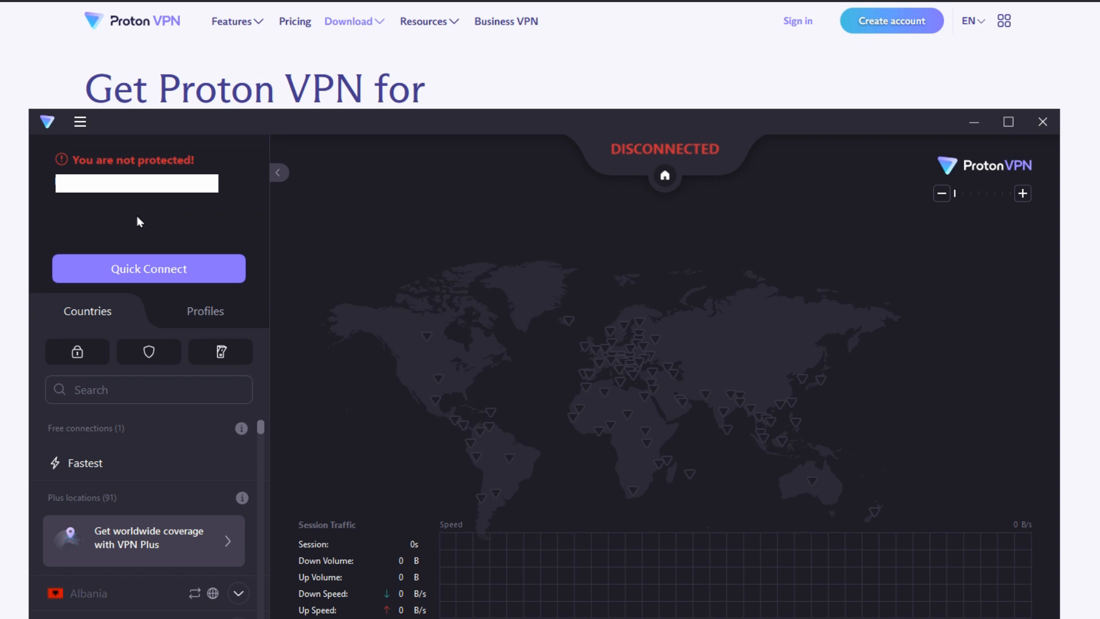
{"action": "mouse_move", "coordinate": [103, 302]}
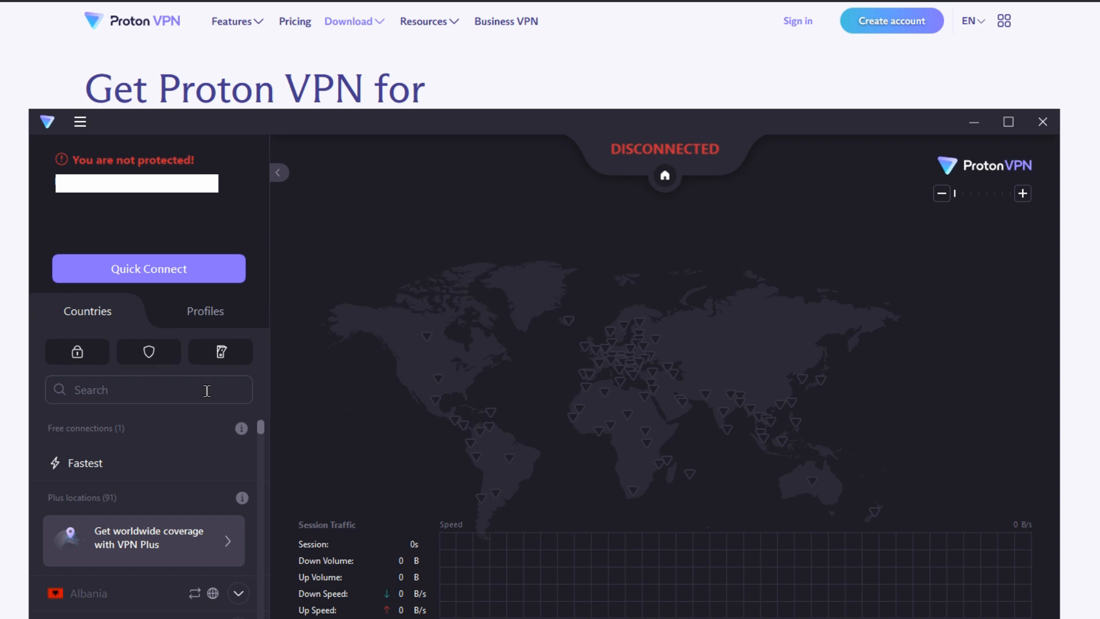
{"action": "mouse_move", "coordinate": [167, 289]}
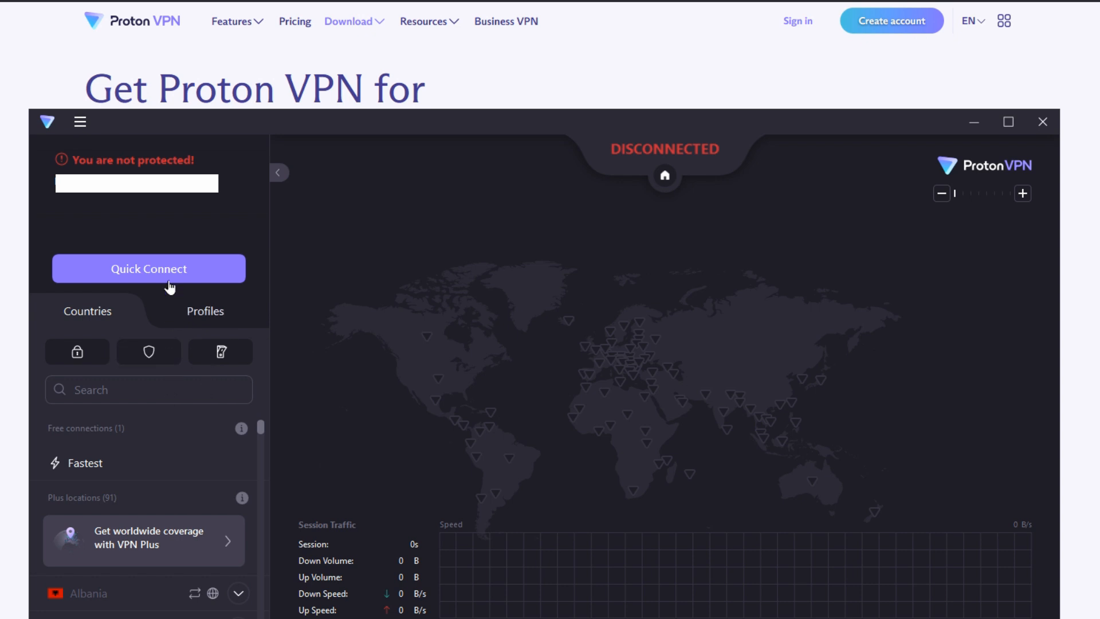
Step: Quick Connect to the fastest free server, landing on a United States server over WireGuard
{"action": "left_click", "coordinate": [168, 265]}
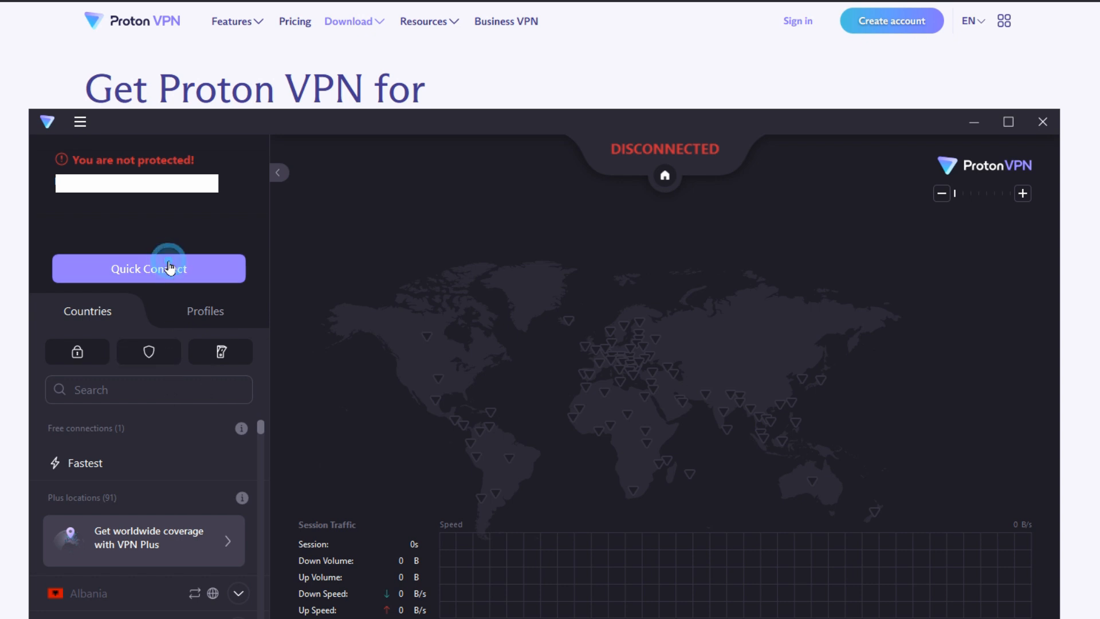
{"action": "left_click", "coordinate": [149, 268]}
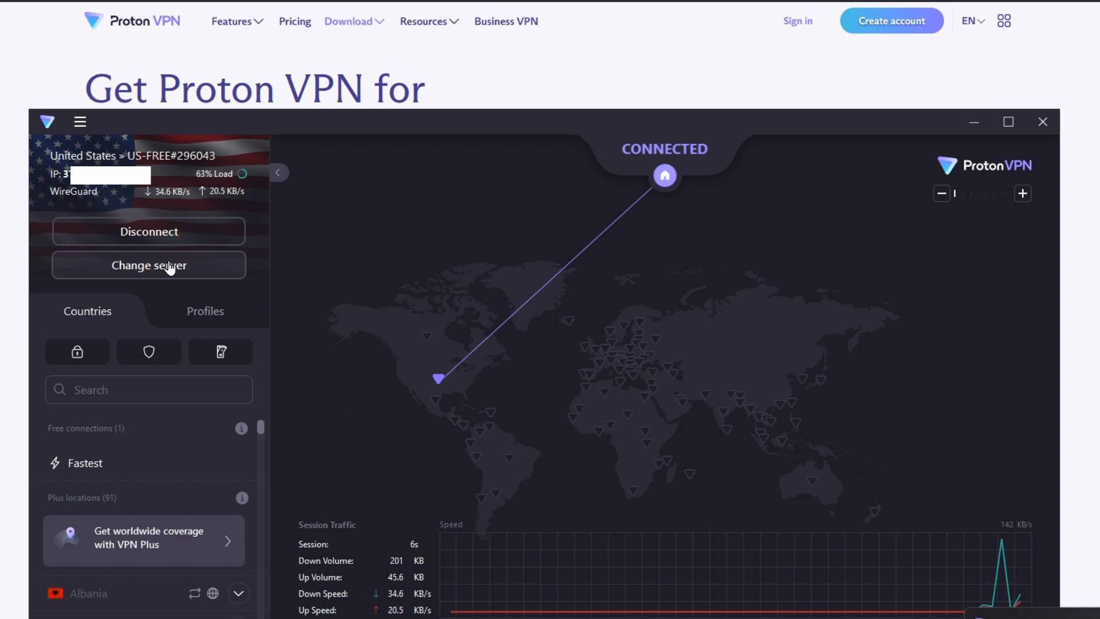
{"action": "mouse_move", "coordinate": [479, 379]}
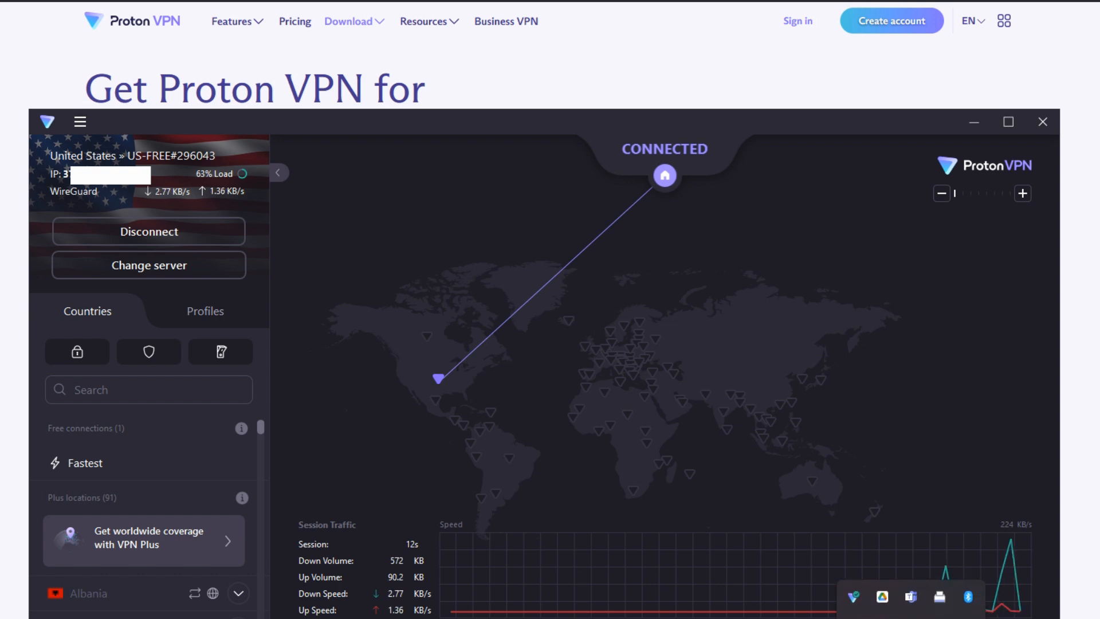
{"action": "mouse_move", "coordinate": [855, 598]}
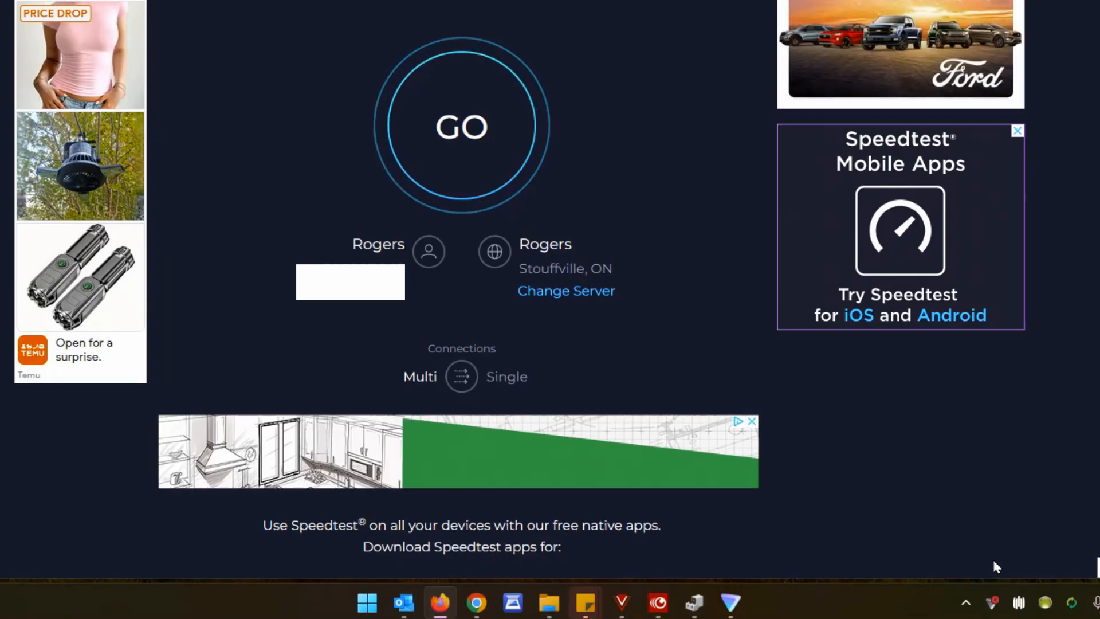
{"action": "mouse_move", "coordinate": [991, 603]}
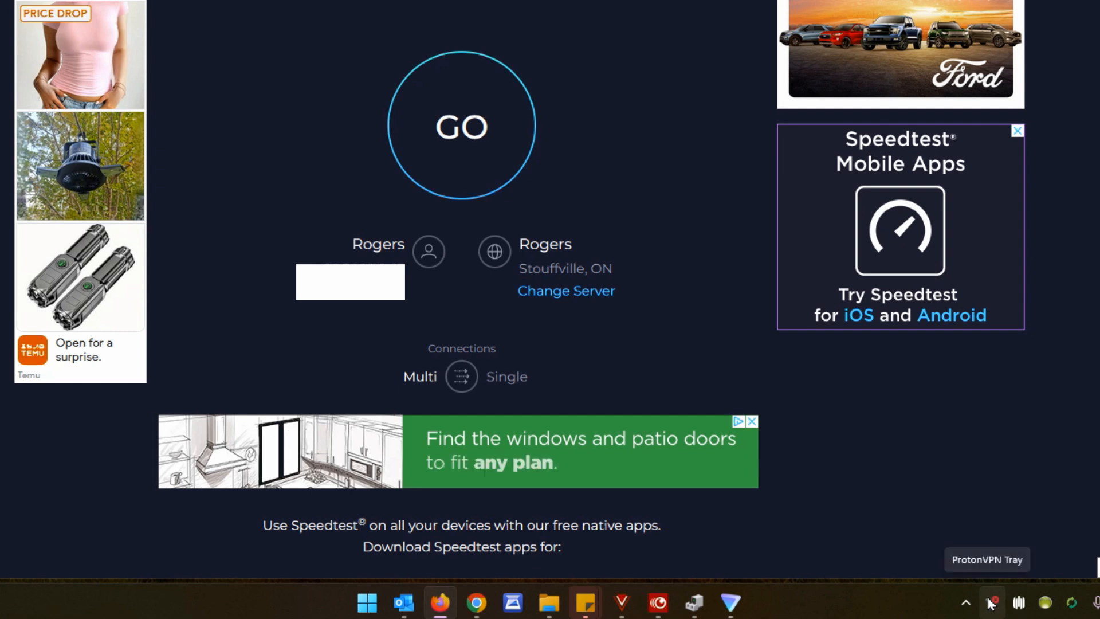
Step: Check the Proton VPN tray panel, confirming the connection is unprotected for the baseline test
{"action": "left_click", "coordinate": [992, 603]}
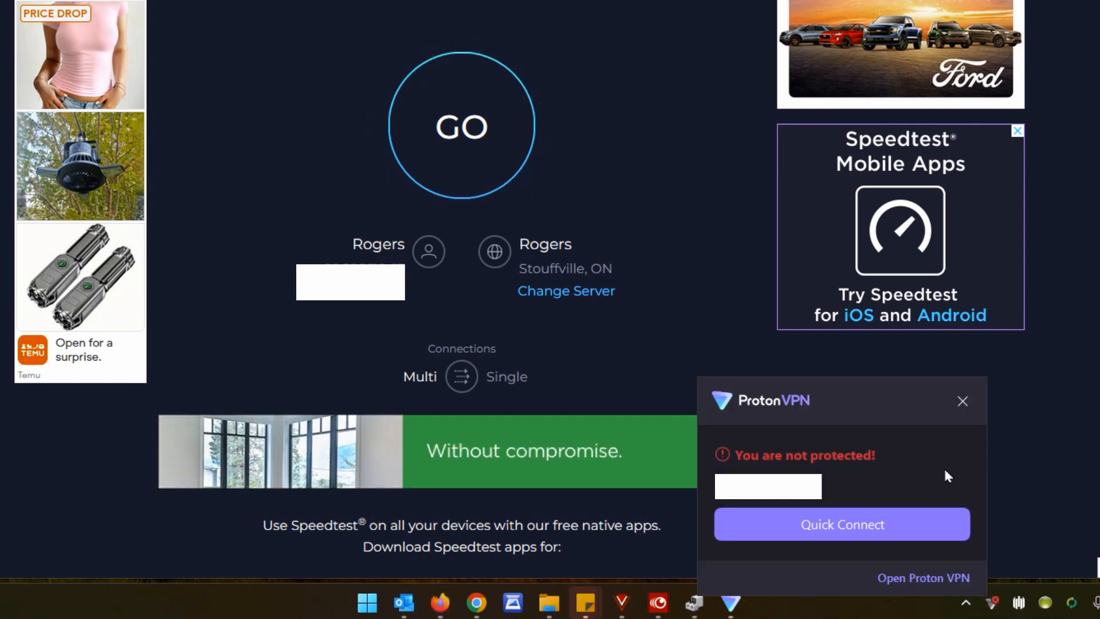
{"action": "mouse_move", "coordinate": [935, 489]}
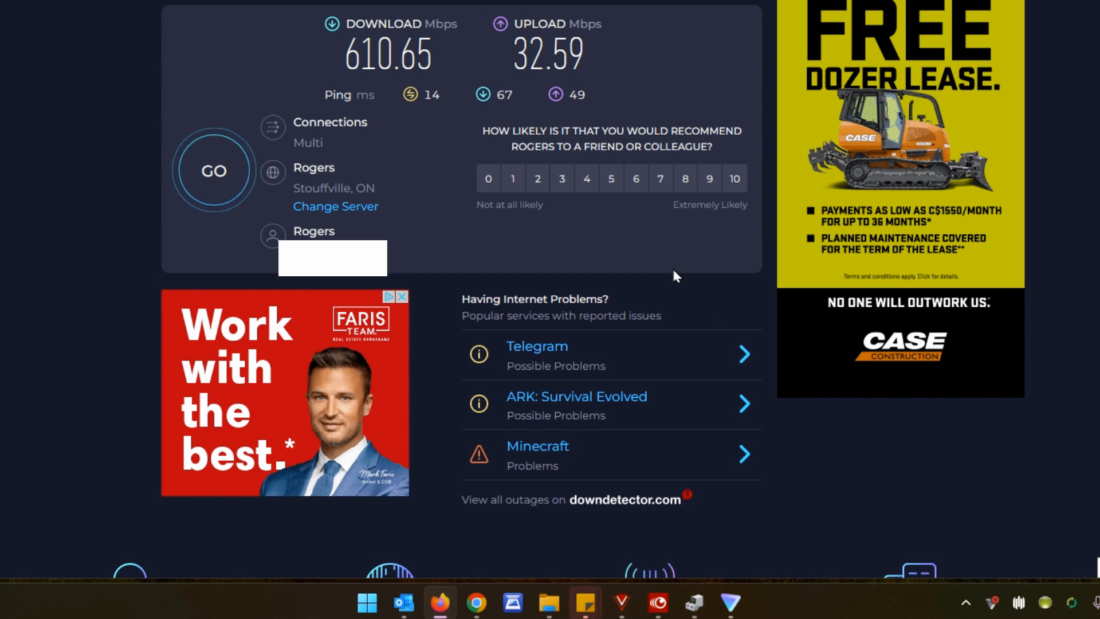
Step: Quick Connect from the tray panel to the free Netherlands server NL-FREE#252162
{"action": "left_click", "coordinate": [994, 600]}
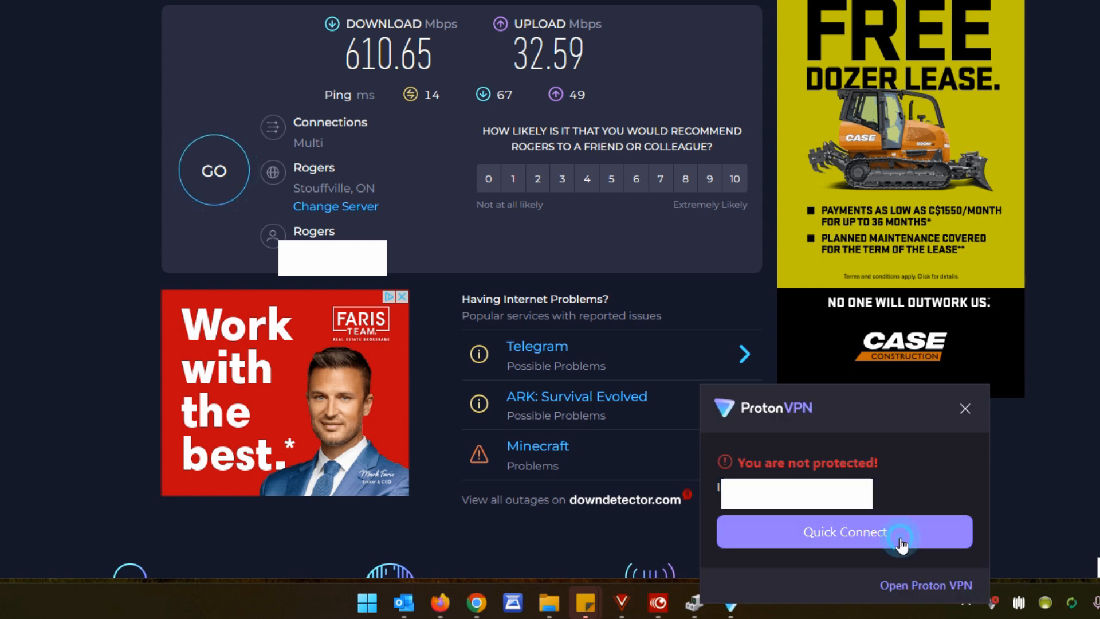
{"action": "left_click", "coordinate": [845, 531]}
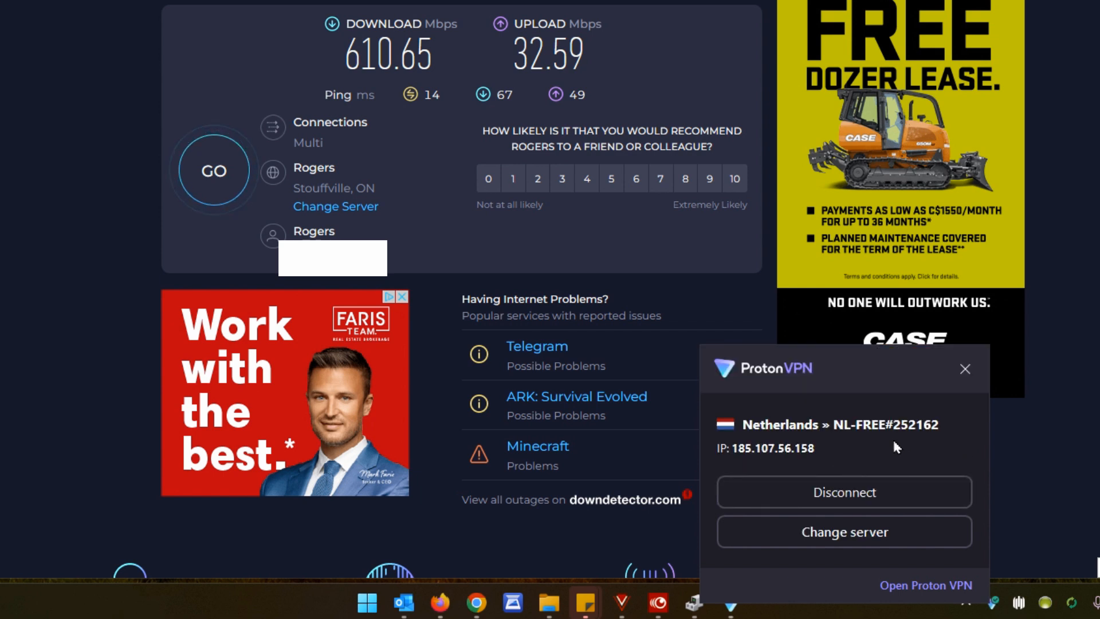
{"action": "mouse_move", "coordinate": [865, 449]}
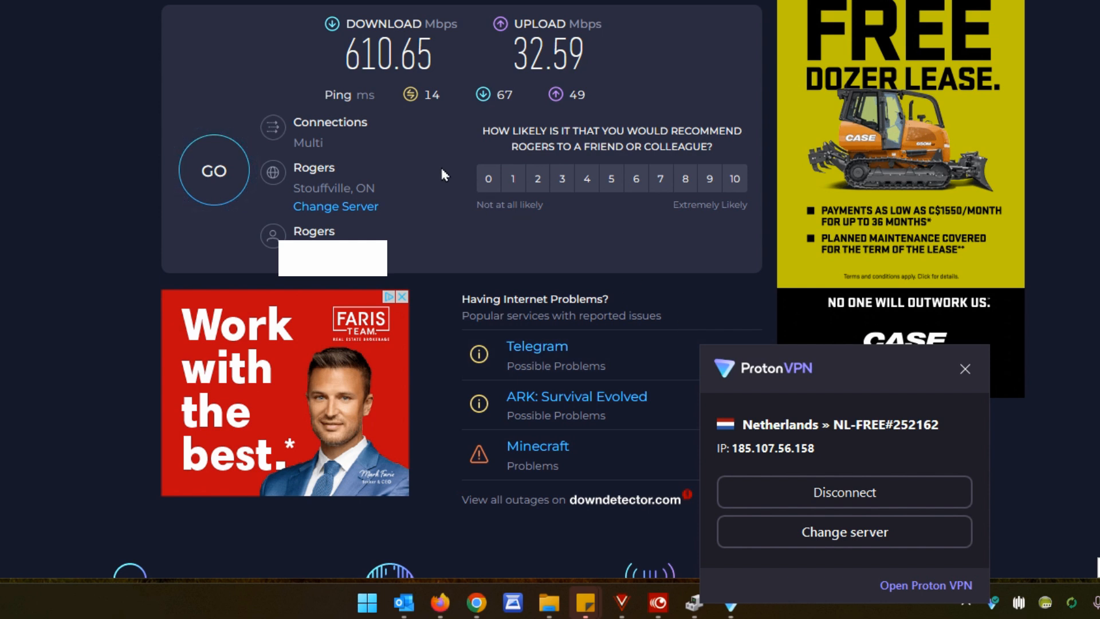
{"action": "mouse_move", "coordinate": [206, 126]}
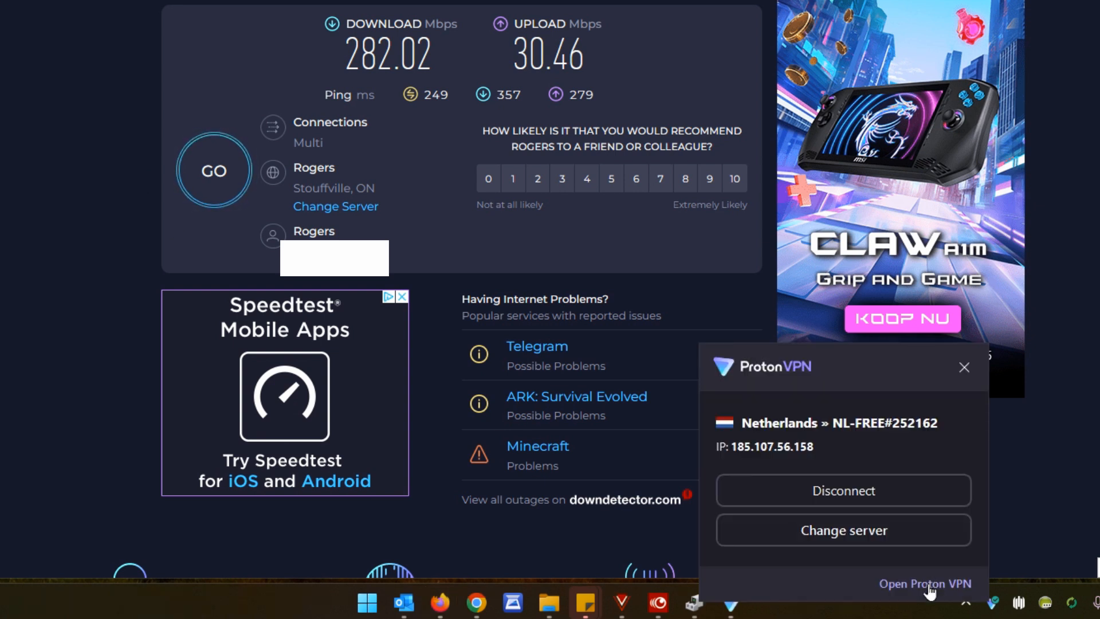
Step: Bring up the full Proton VPN window showing the NL-FREE#252162 connection on the map
{"action": "left_click", "coordinate": [926, 583]}
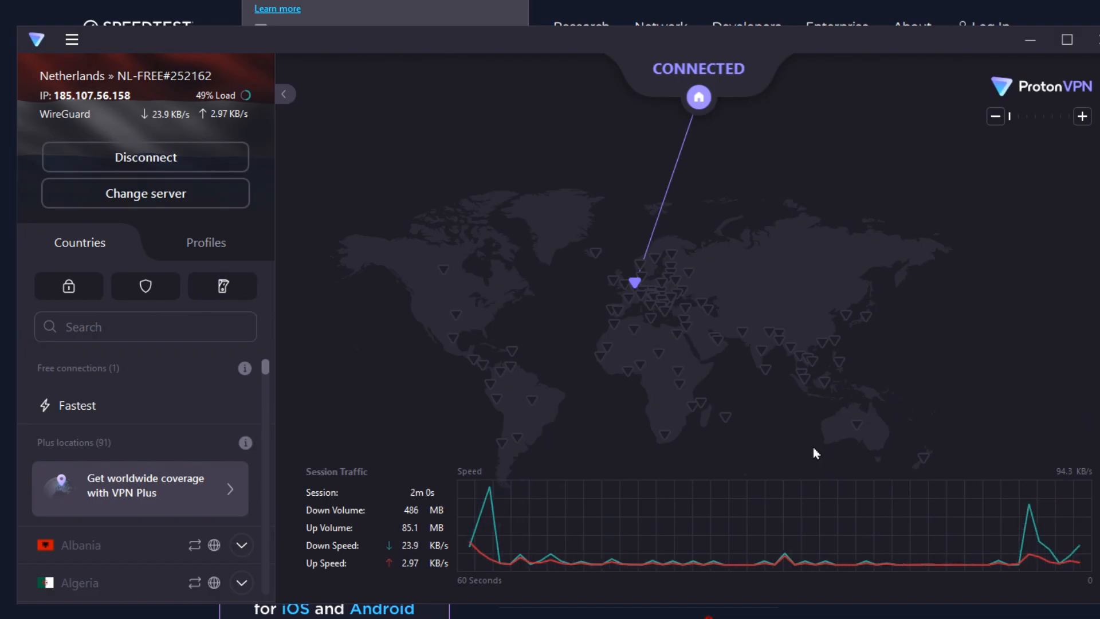
{"action": "mouse_move", "coordinate": [636, 282]}
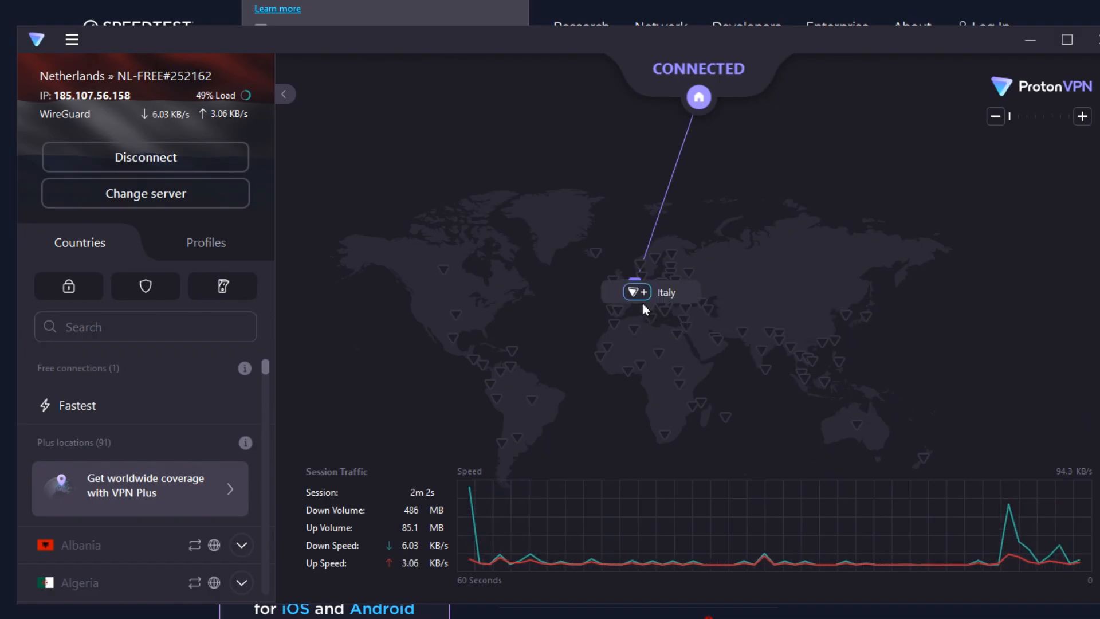
{"action": "mouse_move", "coordinate": [368, 506]}
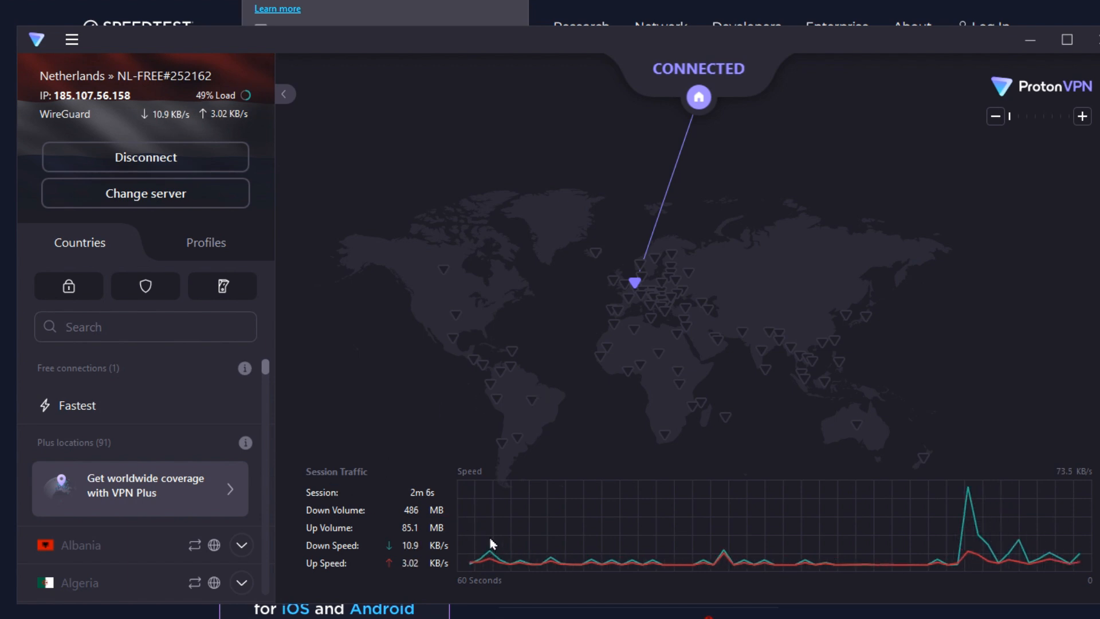
{"action": "mouse_move", "coordinate": [504, 526]}
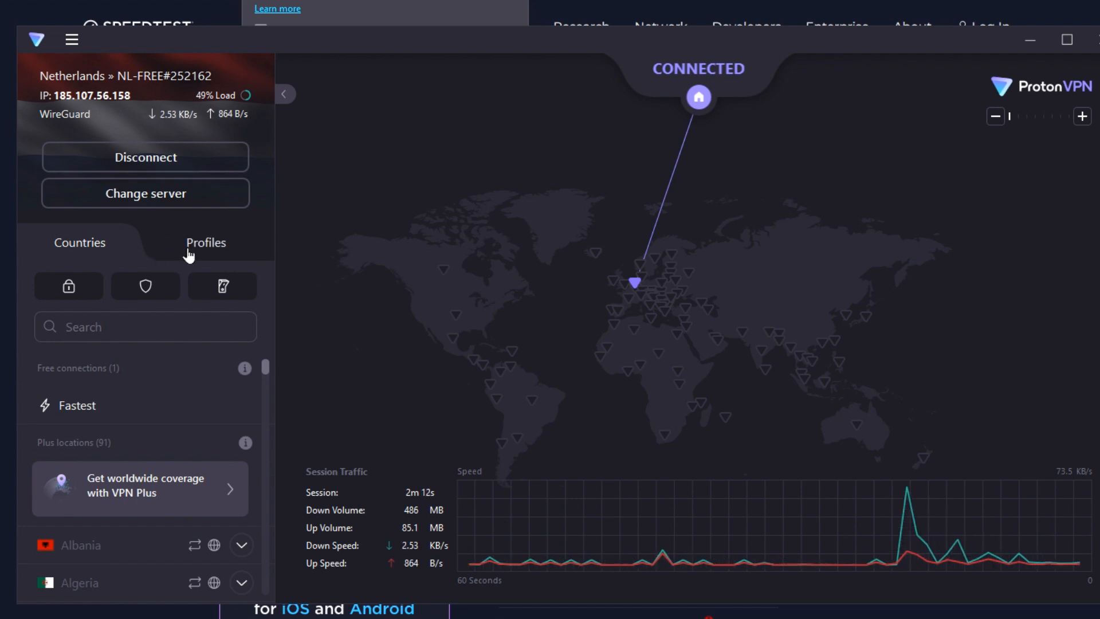
{"action": "mouse_move", "coordinate": [261, 396]}
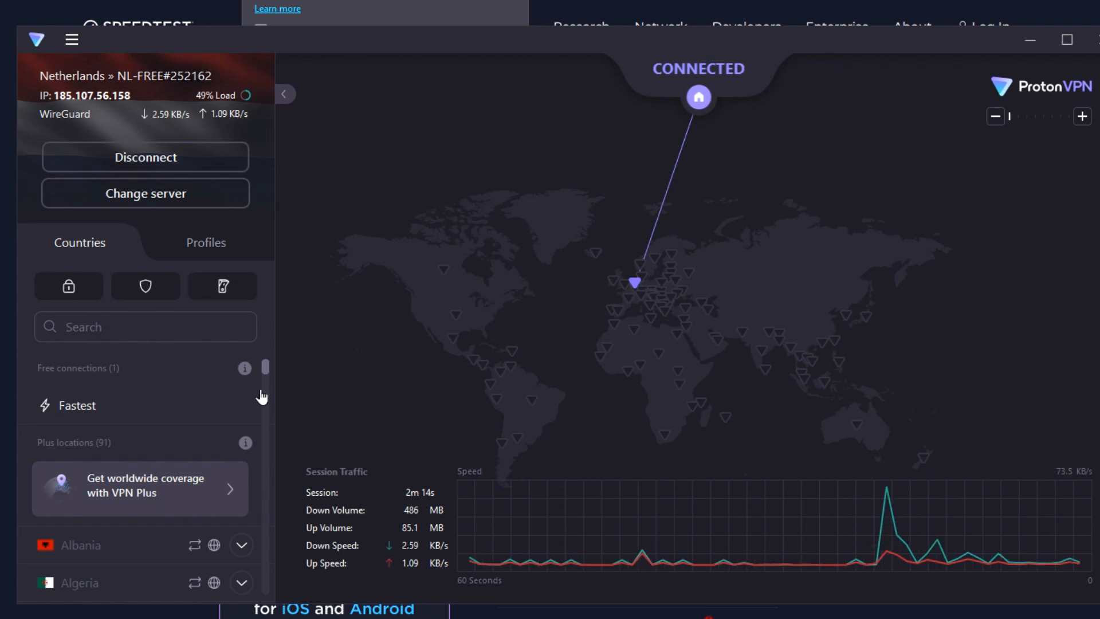